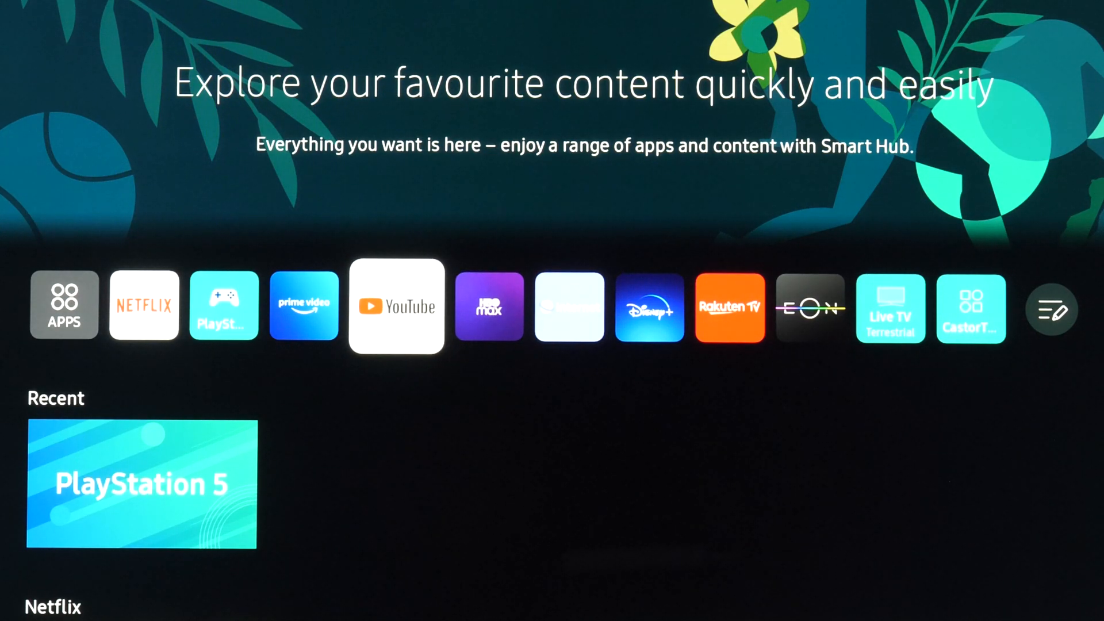
# Move down from the app bar to the Recent and Netflix content rows
pyautogui.click(393, 306)
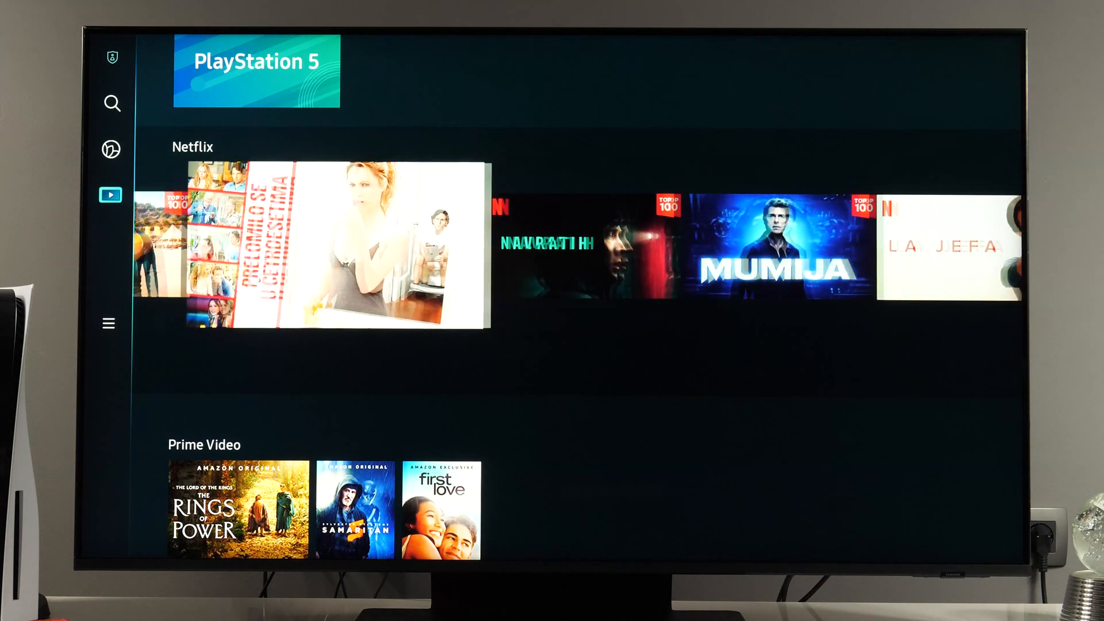
# Scroll down through the Prime Video, HBO Max and Disney+ rows
pyautogui.scroll(-3)
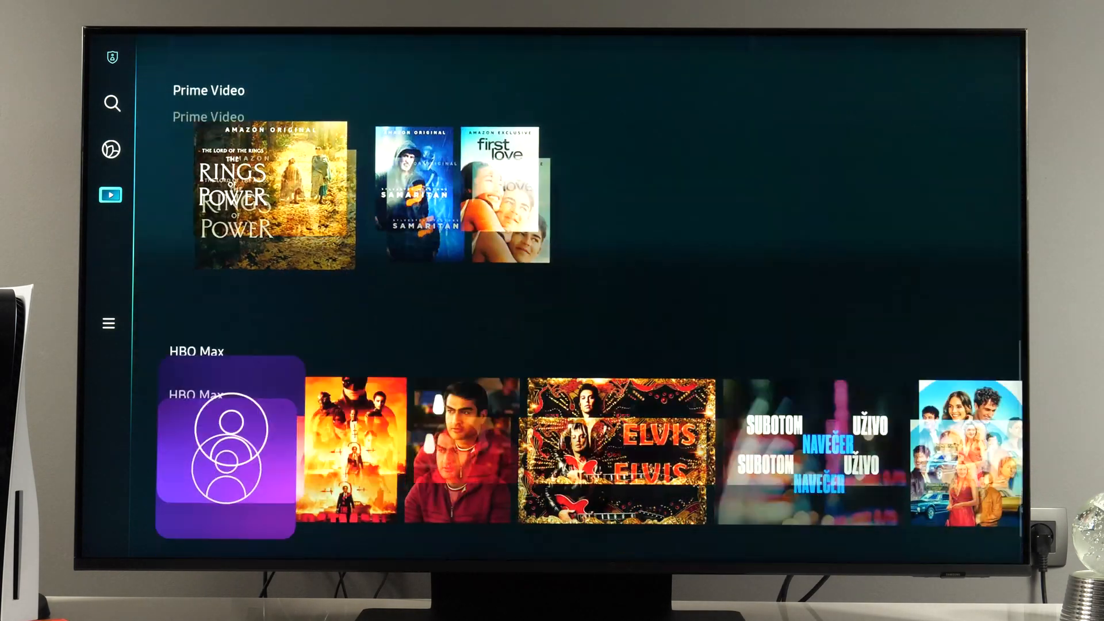
pyautogui.scroll(-3)
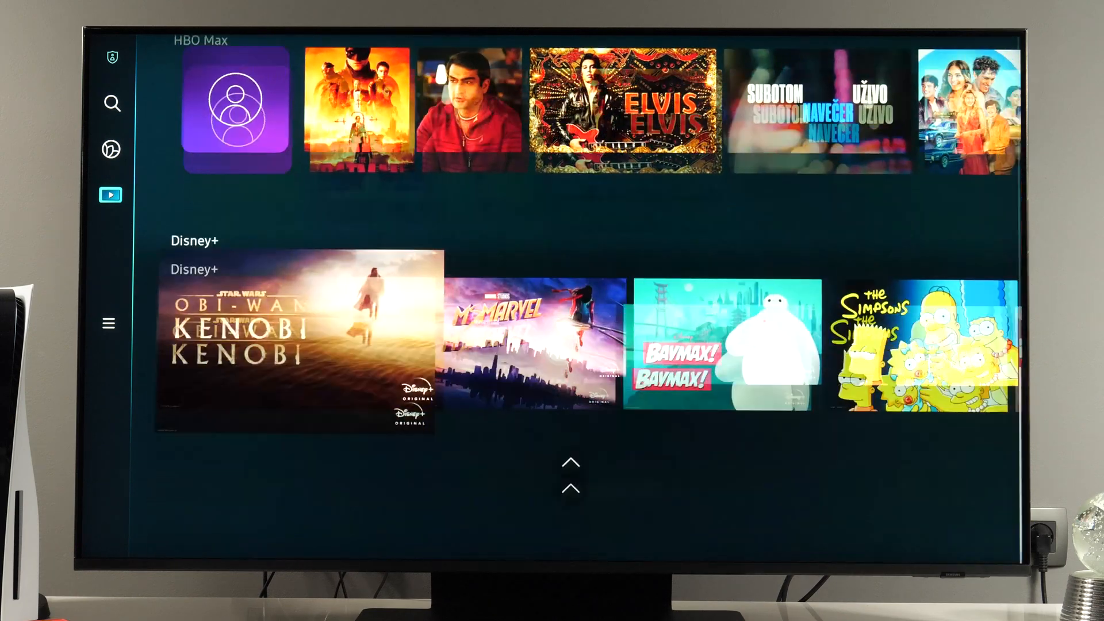
pyautogui.scroll(-3)
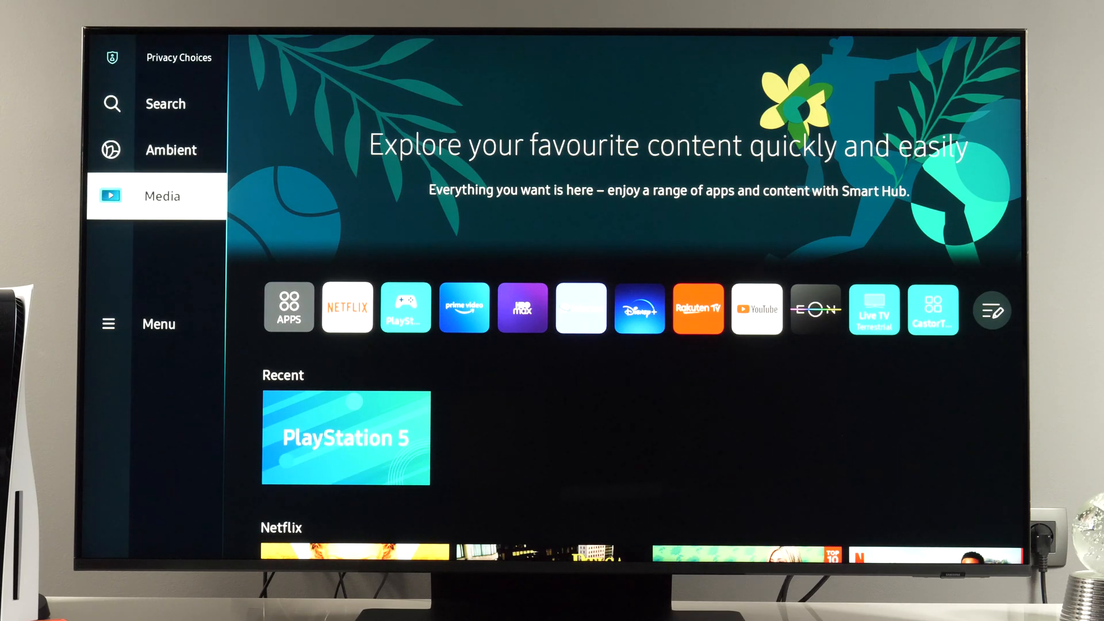
# Go to Menu and show Connected Devices with its Sources: TV, PlayStation 5, Workspace, Universal Remote
pyautogui.click(158, 324)
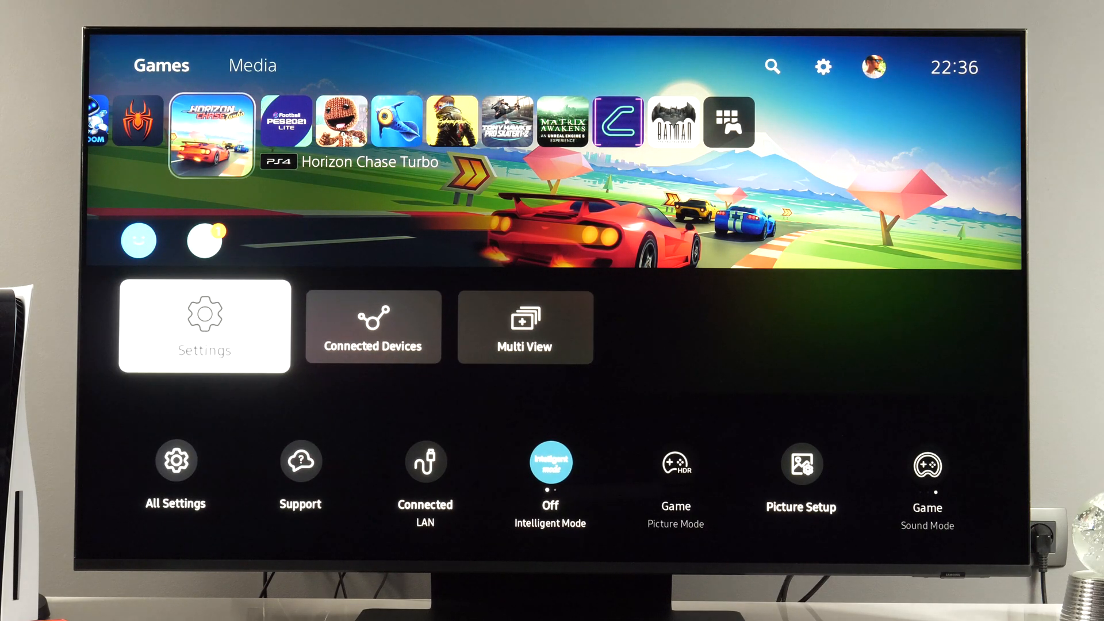
pyautogui.click(373, 327)
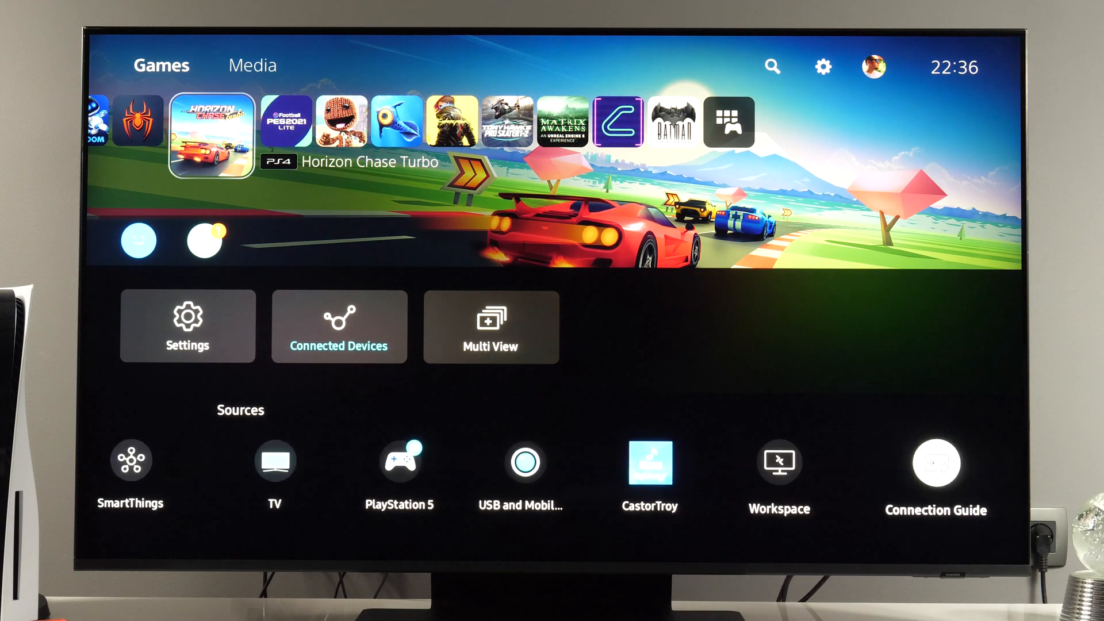
pyautogui.hscroll(3)
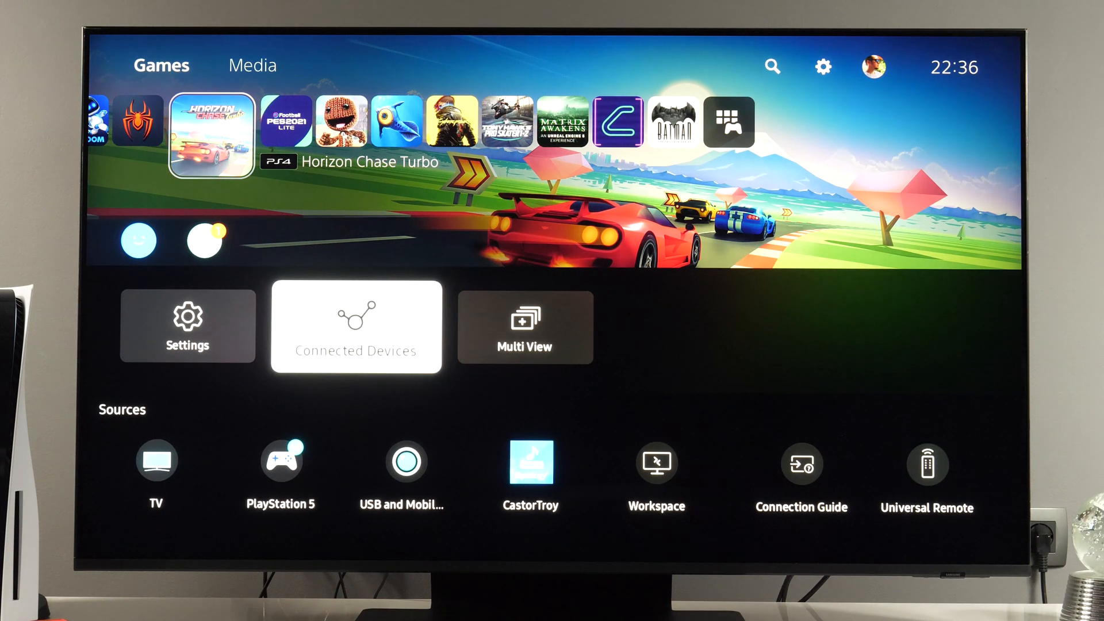
# Preview the Multi View layouts, then enter the Apps store from the Smart Hub
pyautogui.click(525, 328)
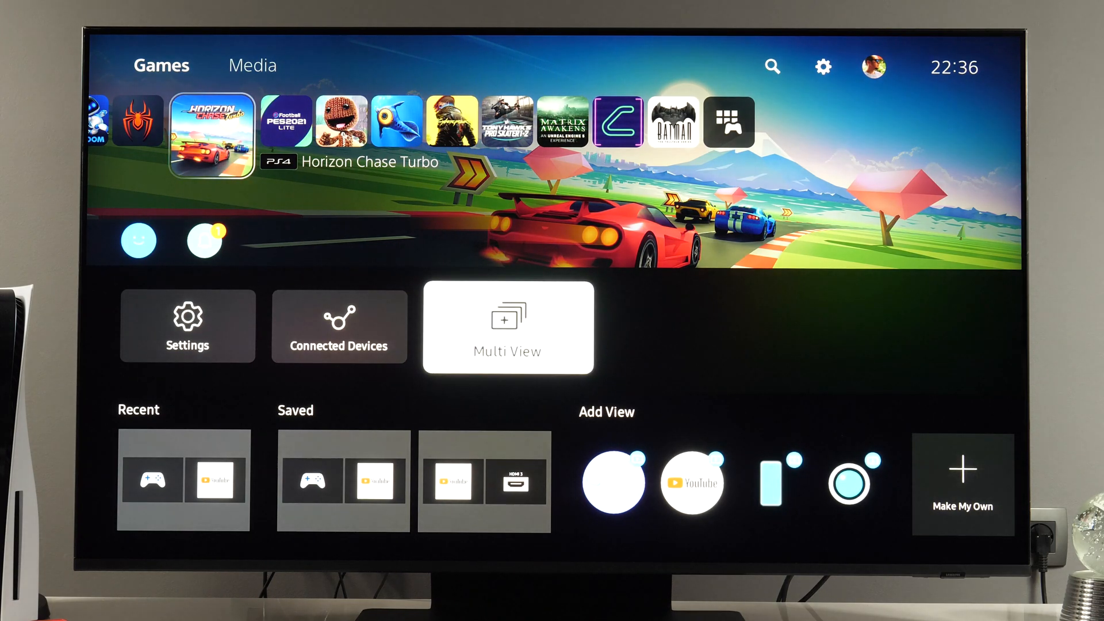
pyautogui.click(187, 326)
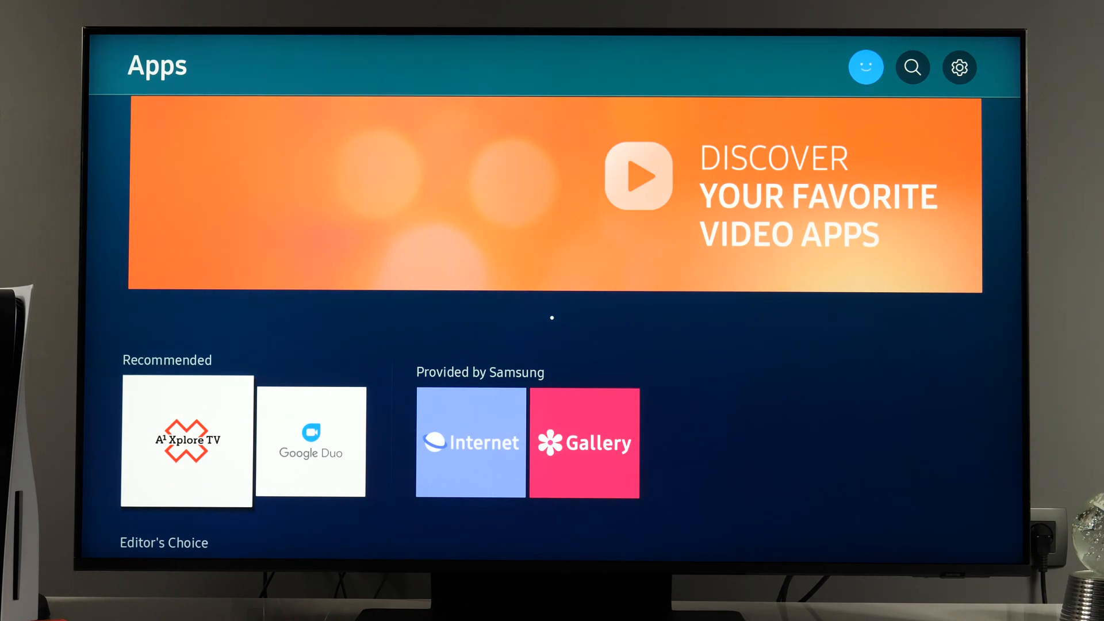
# Scroll past Editor's Choice and Downloaded App to the Group content and Genre rows
pyautogui.scroll(-3)
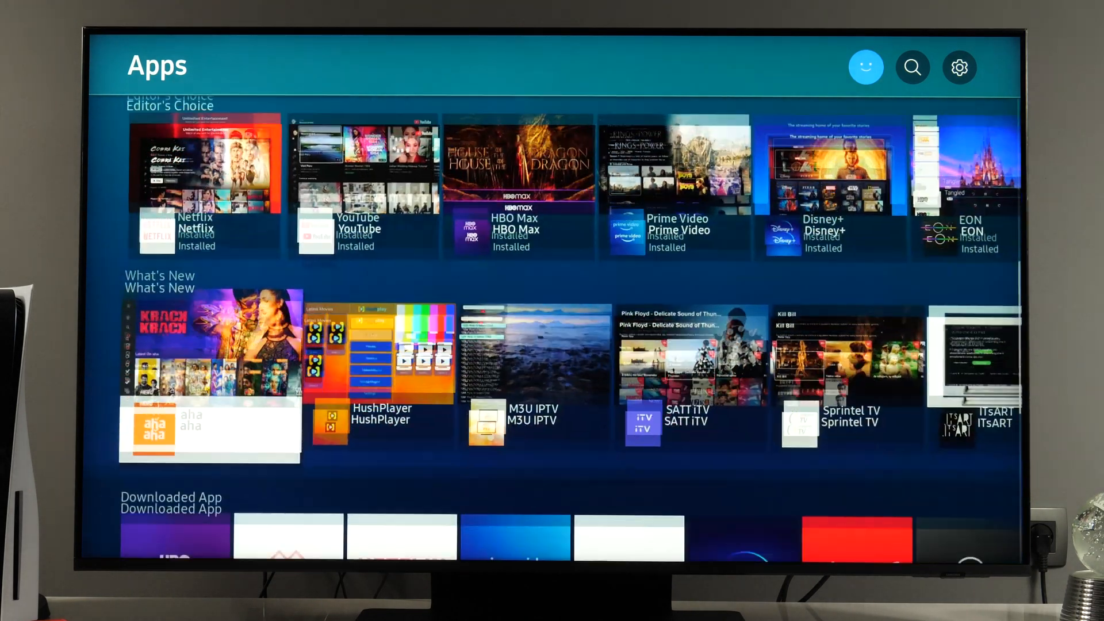
pyautogui.scroll(-3)
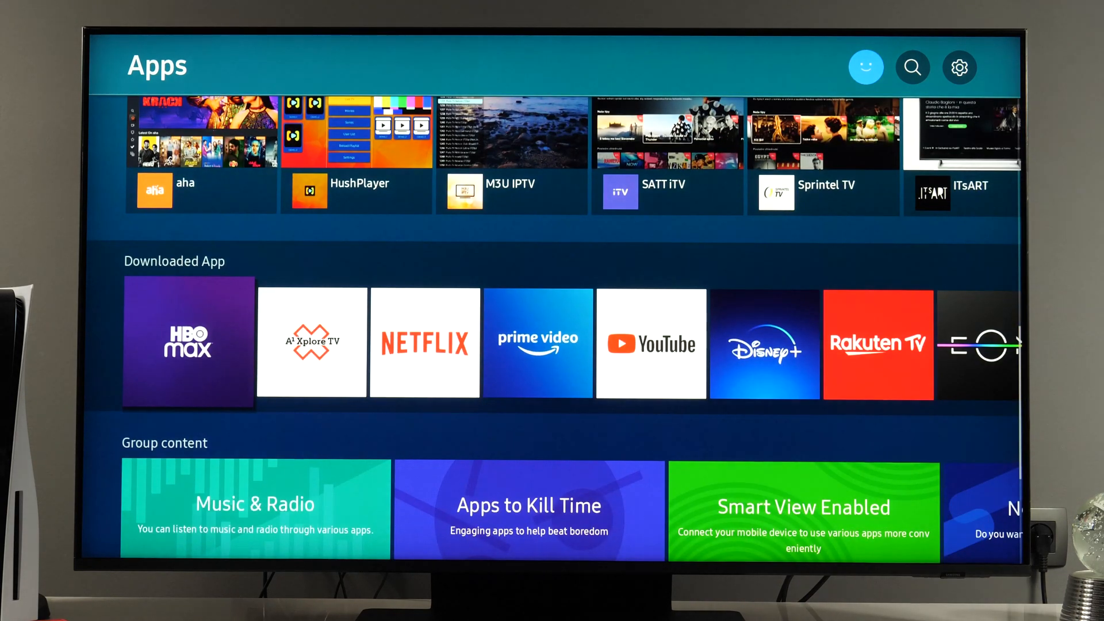
pyautogui.scroll(-3)
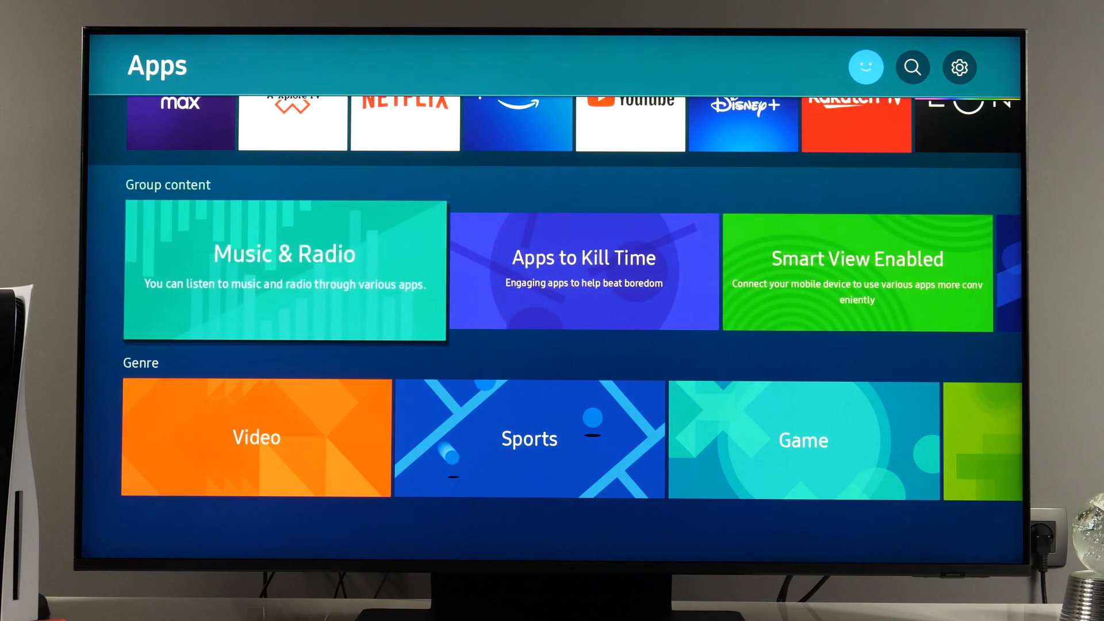
# Enter the Video genre and scroll down through its full app grid
pyautogui.click(254, 437)
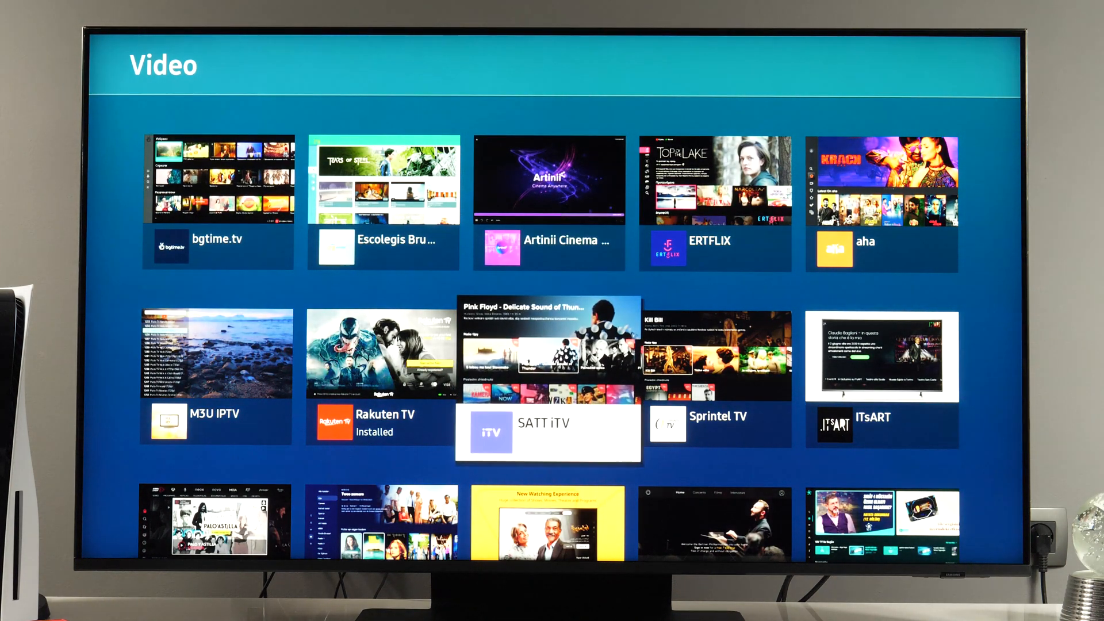
pyautogui.scroll(-3)
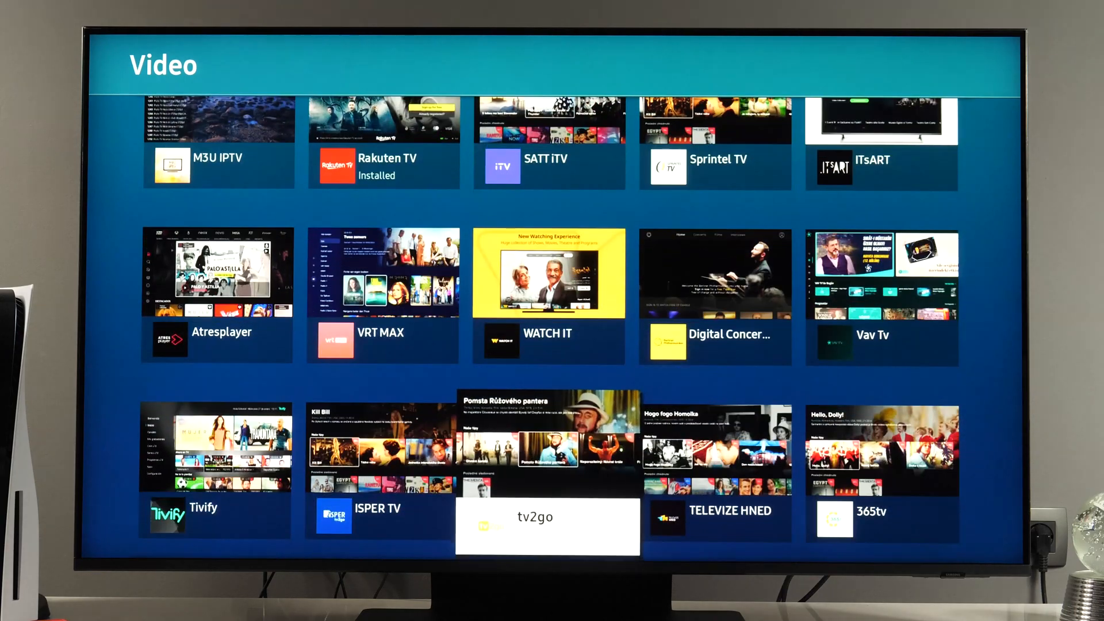
pyautogui.scroll(-3)
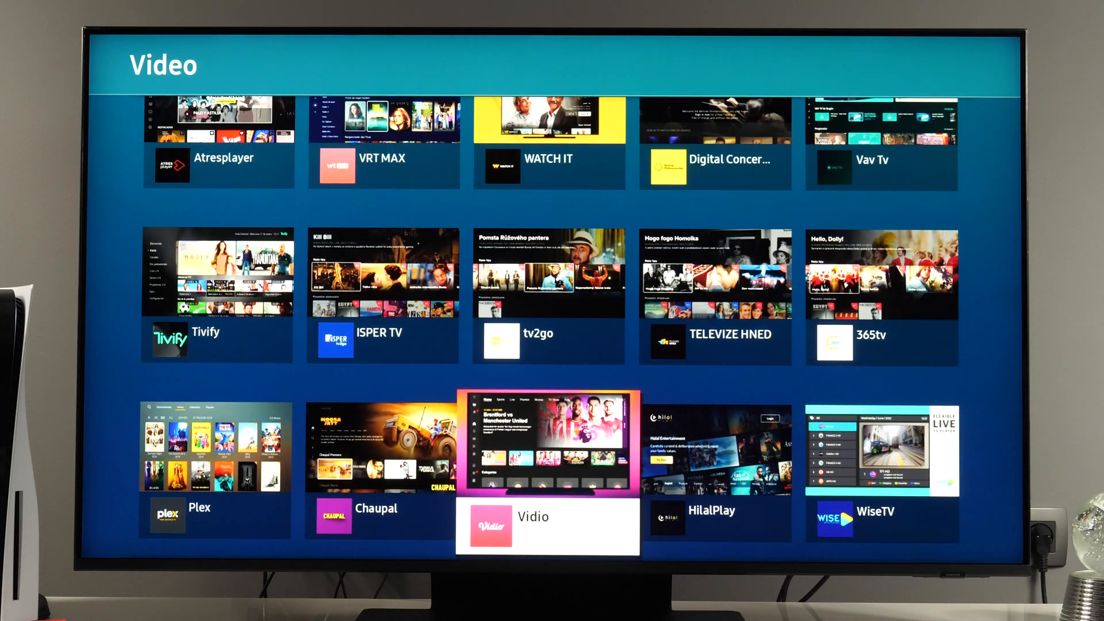
pyautogui.scroll(-3)
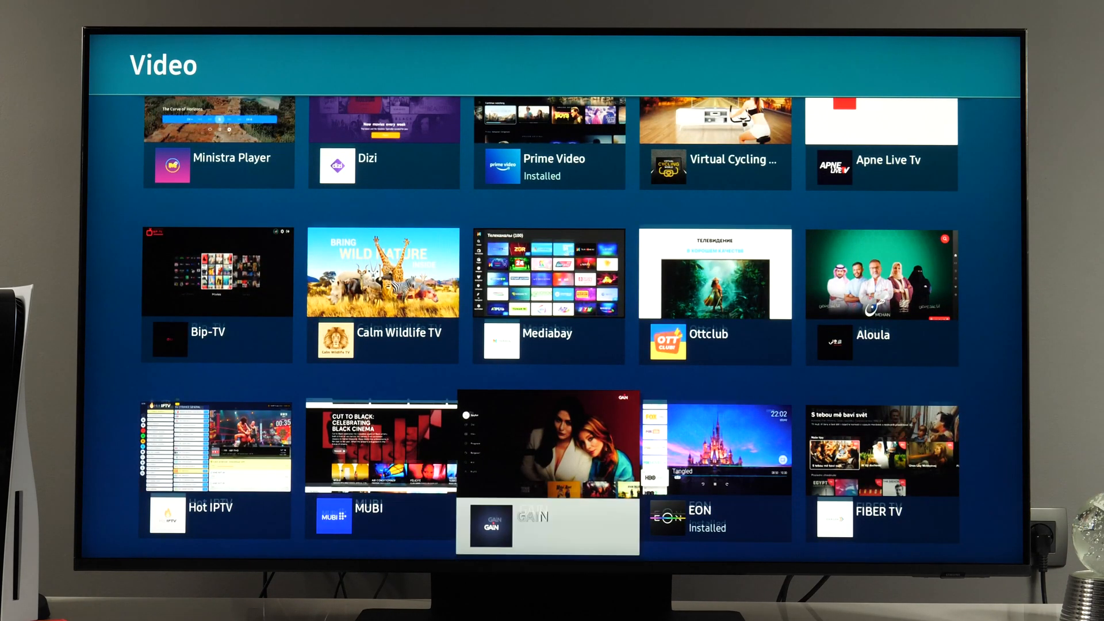
pyautogui.scroll(-3)
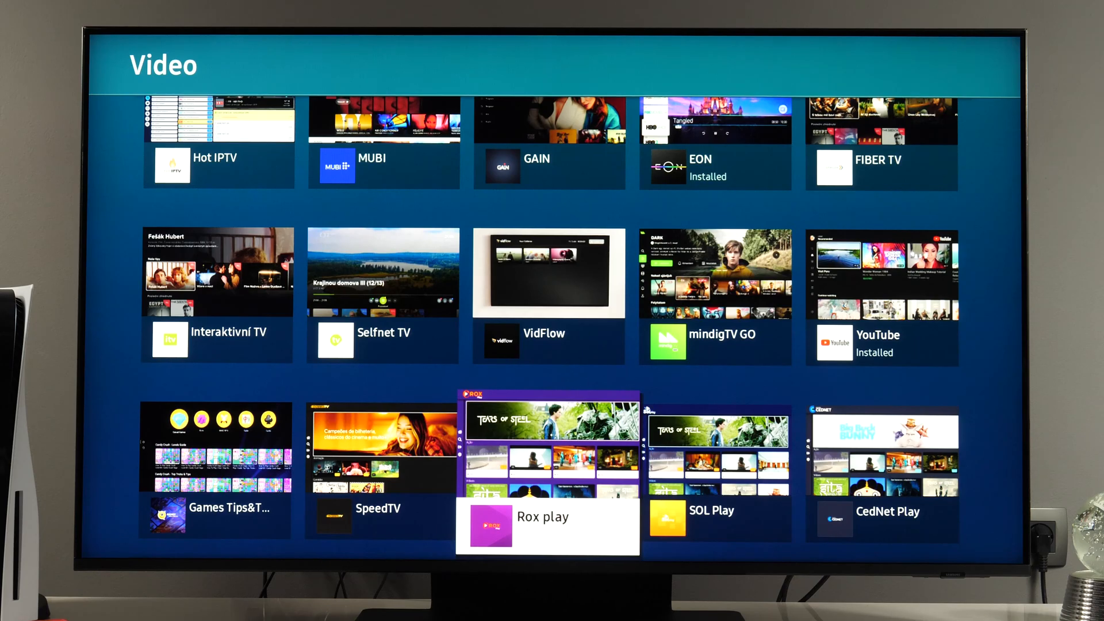
pyautogui.scroll(-3)
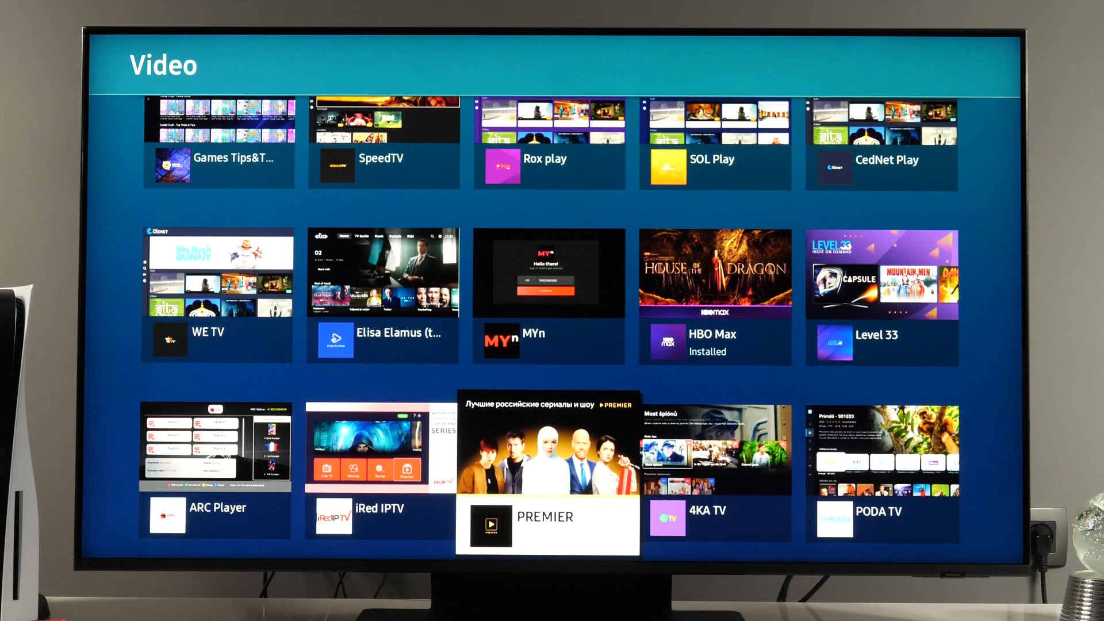
pyautogui.scroll(-3)
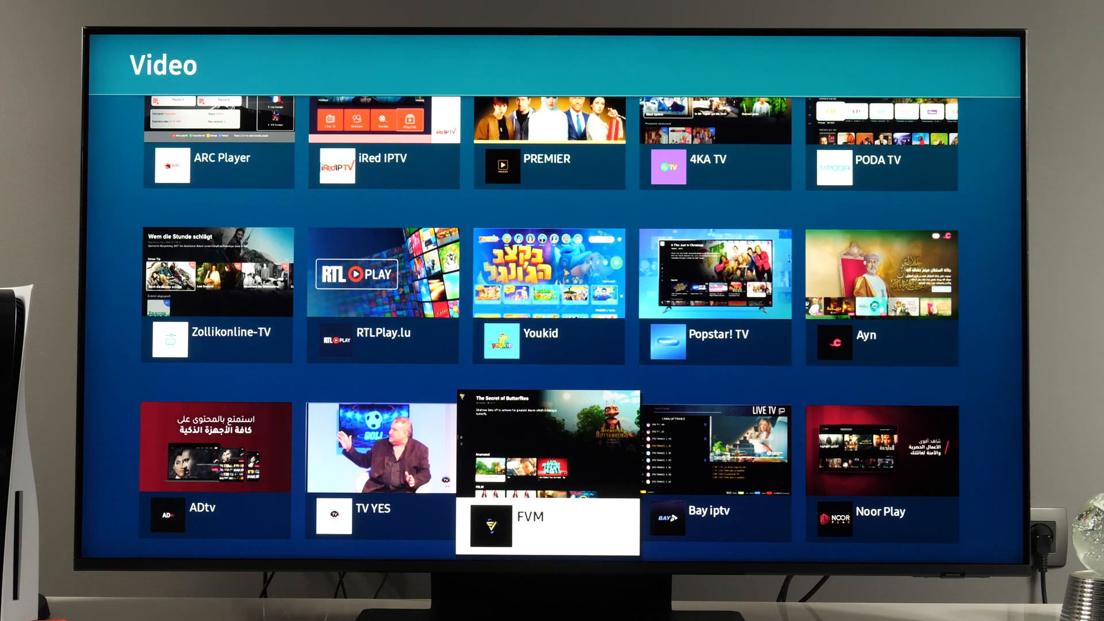
pyautogui.scroll(-3)
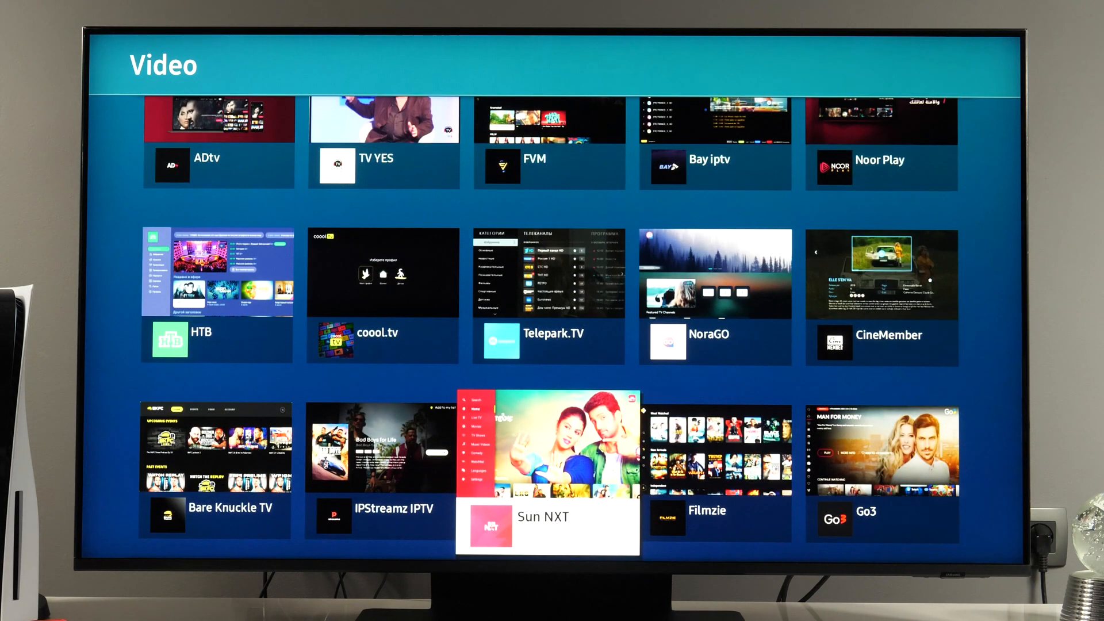
pyautogui.scroll(-3)
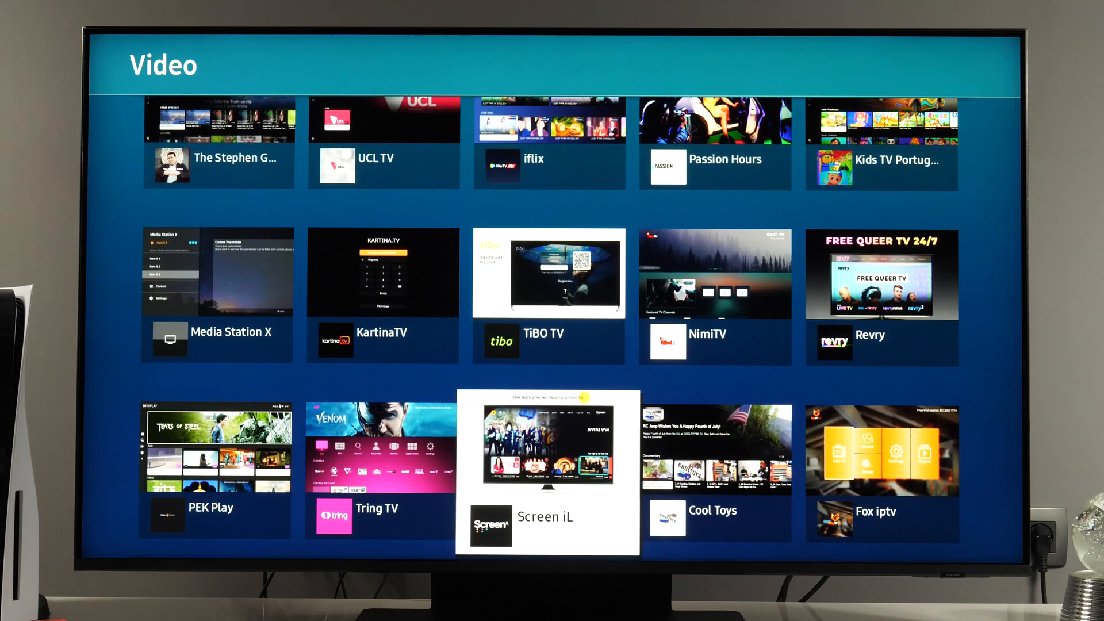
pyautogui.scroll(-3)
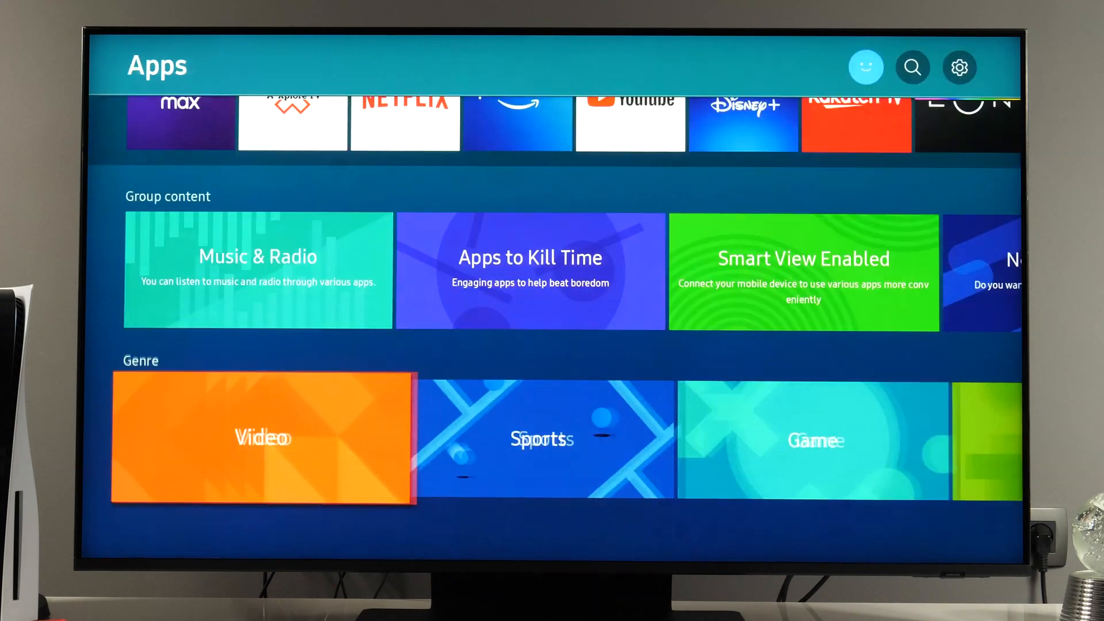
# Enter the Game genre and scroll down its grid past Solitaire HD and Spacedog Yuri
pyautogui.click(814, 441)
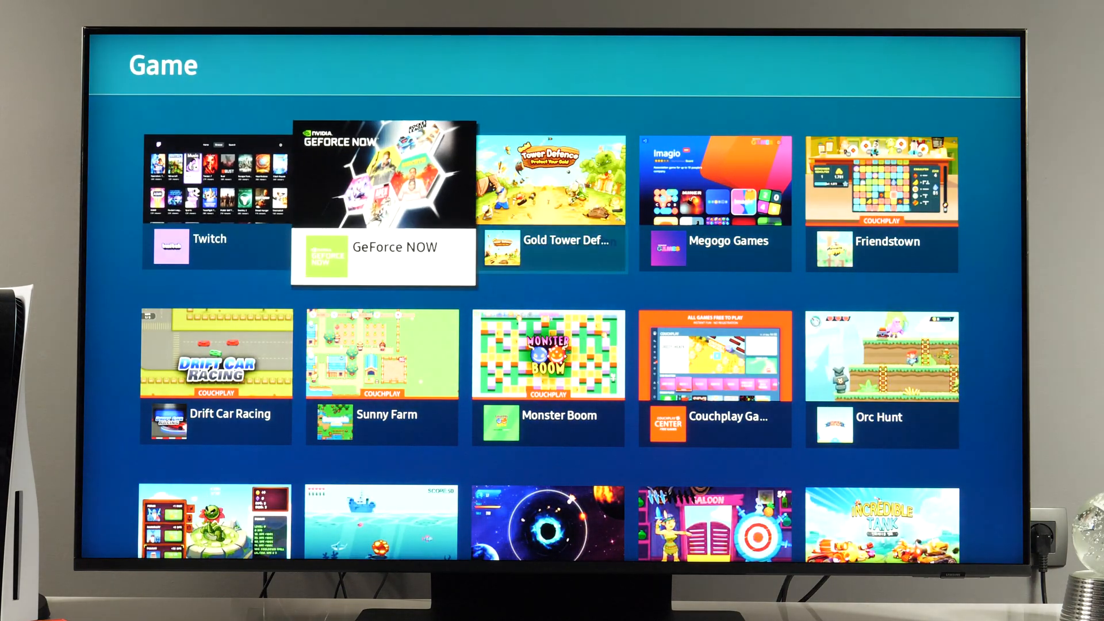
pyautogui.press('Right')
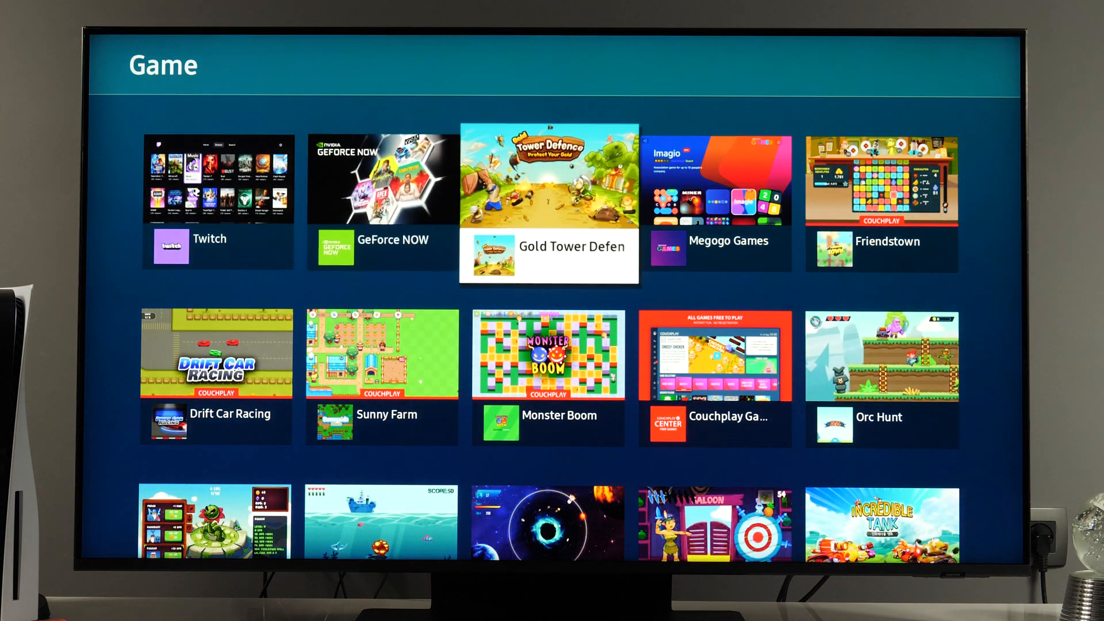
pyautogui.scroll(-3)
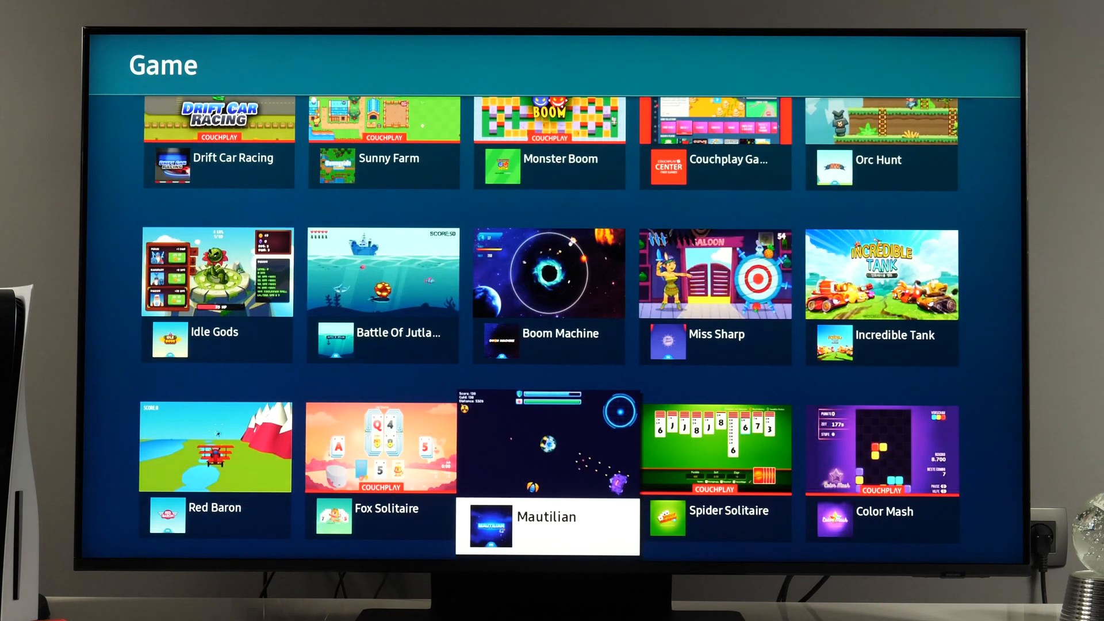
pyautogui.scroll(-3)
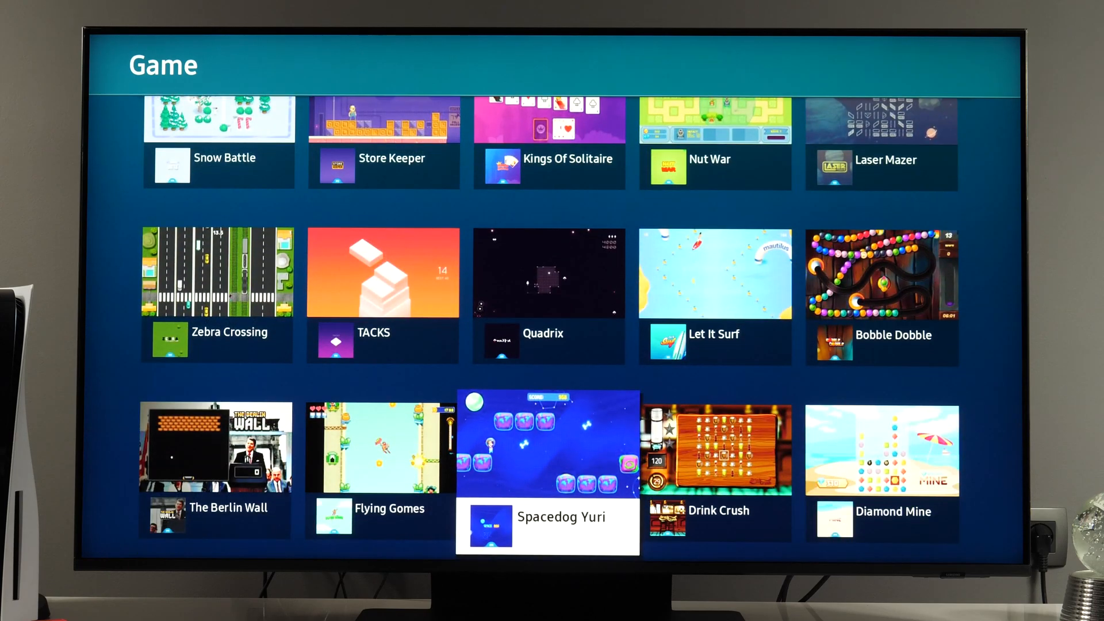
pyautogui.scroll(-3)
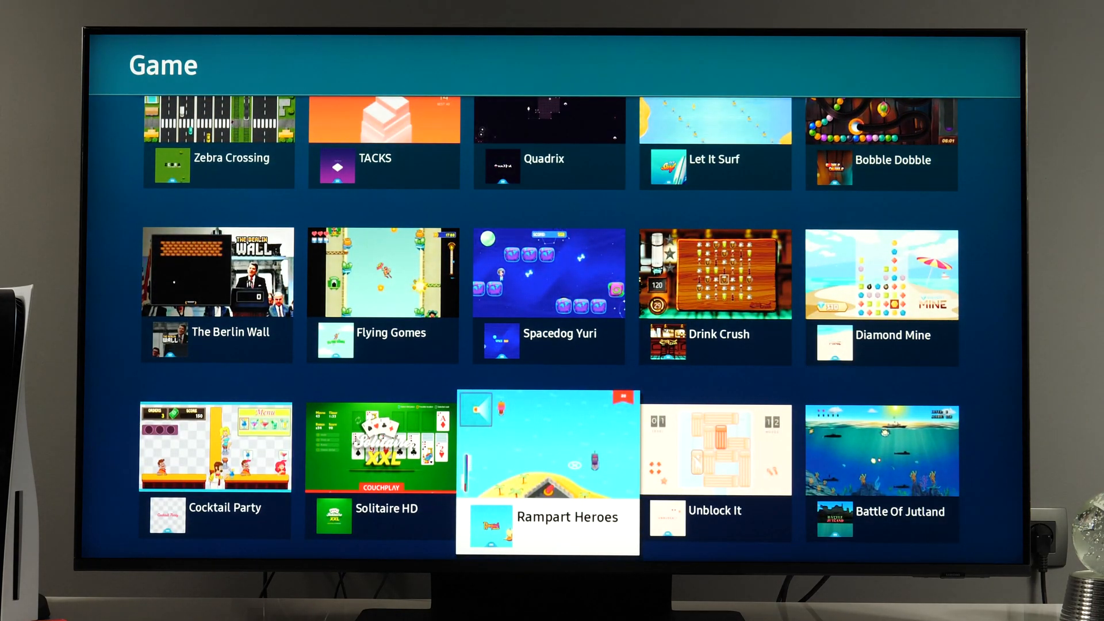
# View the Solitaire HD store page and start installing it
pyautogui.click(381, 446)
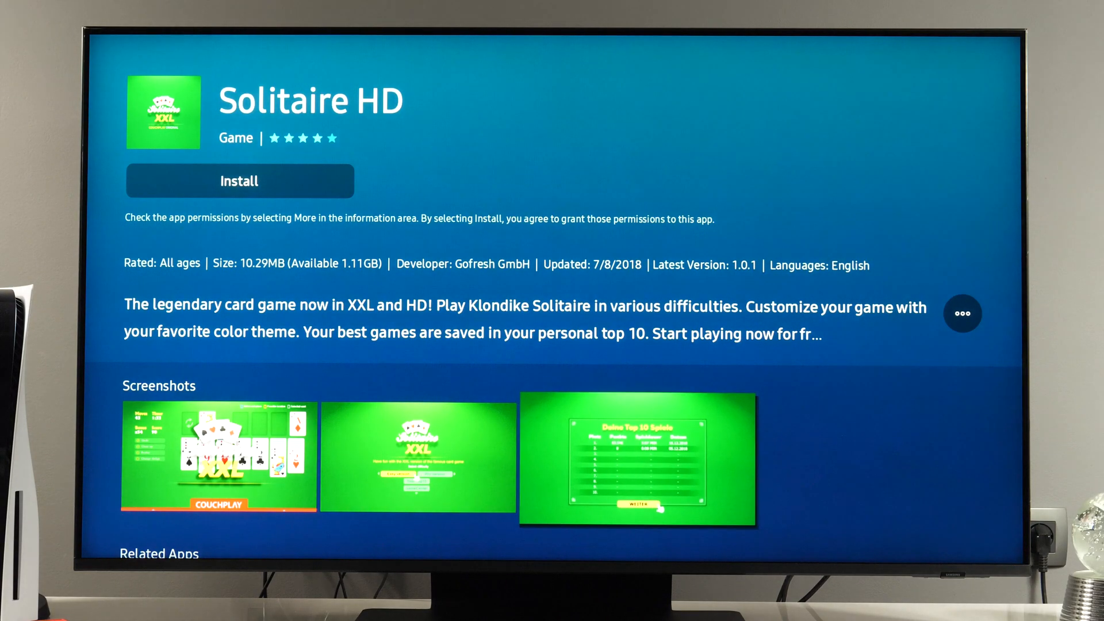
pyautogui.click(239, 181)
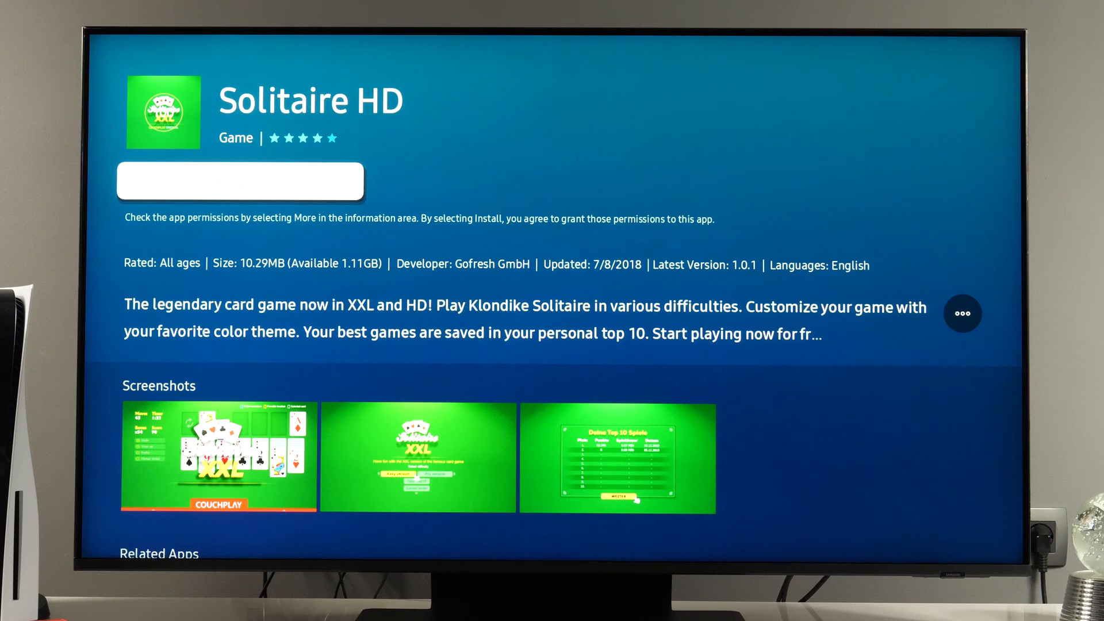
pyautogui.click(239, 181)
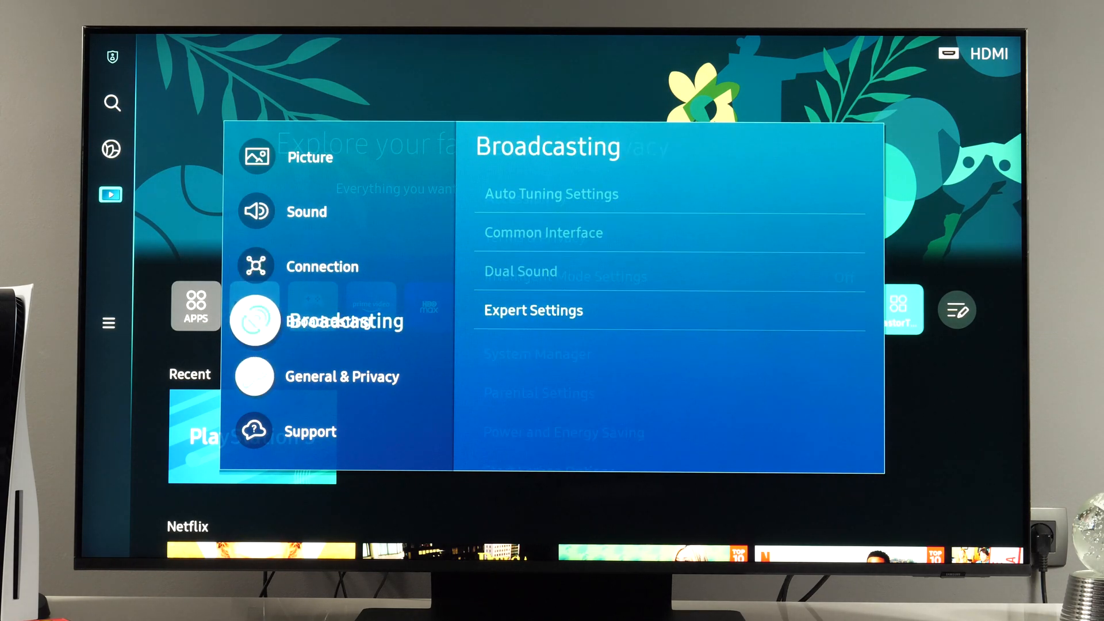
# Show the Picture settings with Picture Mode Game and Picture Size 16:9 Standard
pyautogui.click(310, 431)
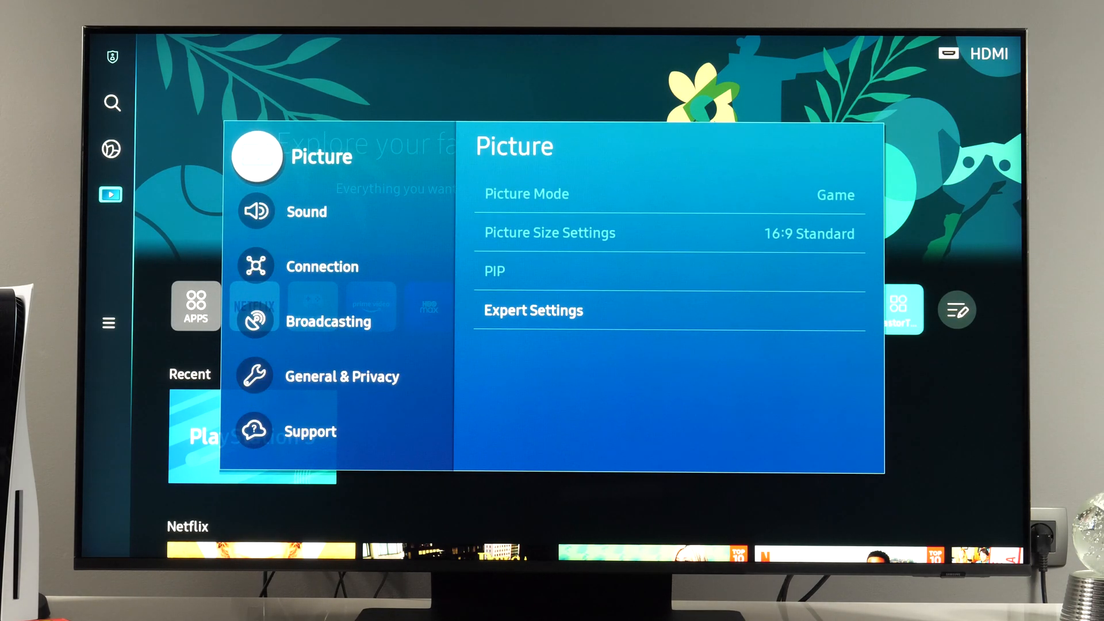
# Go to Sound, keep TV Speaker as output, and browse the Expert Settings list
pyautogui.click(258, 211)
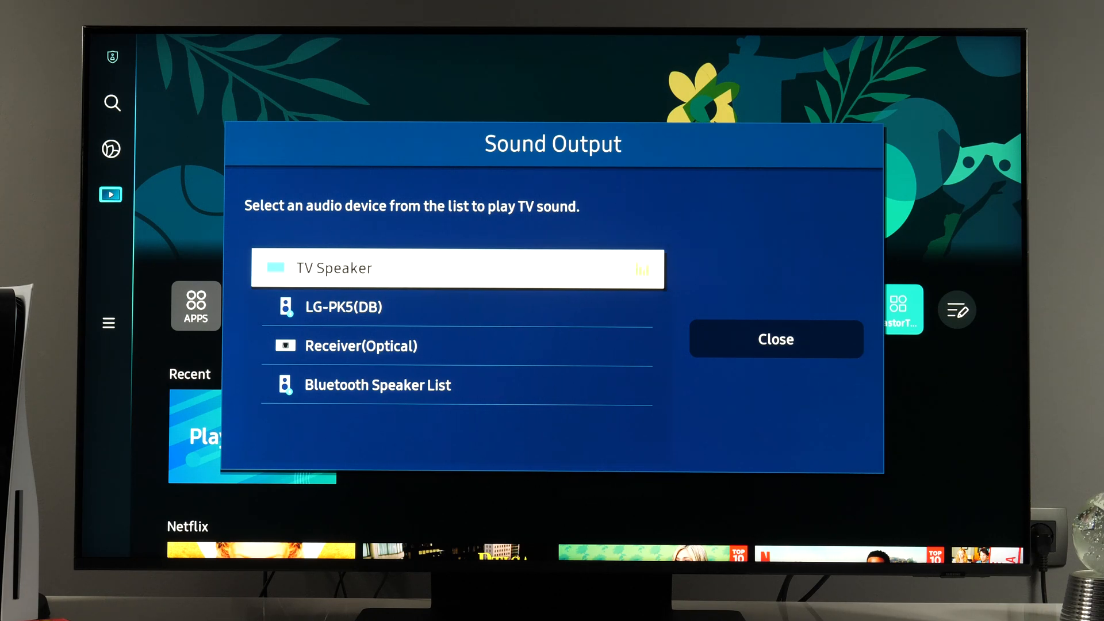
pyautogui.click(776, 339)
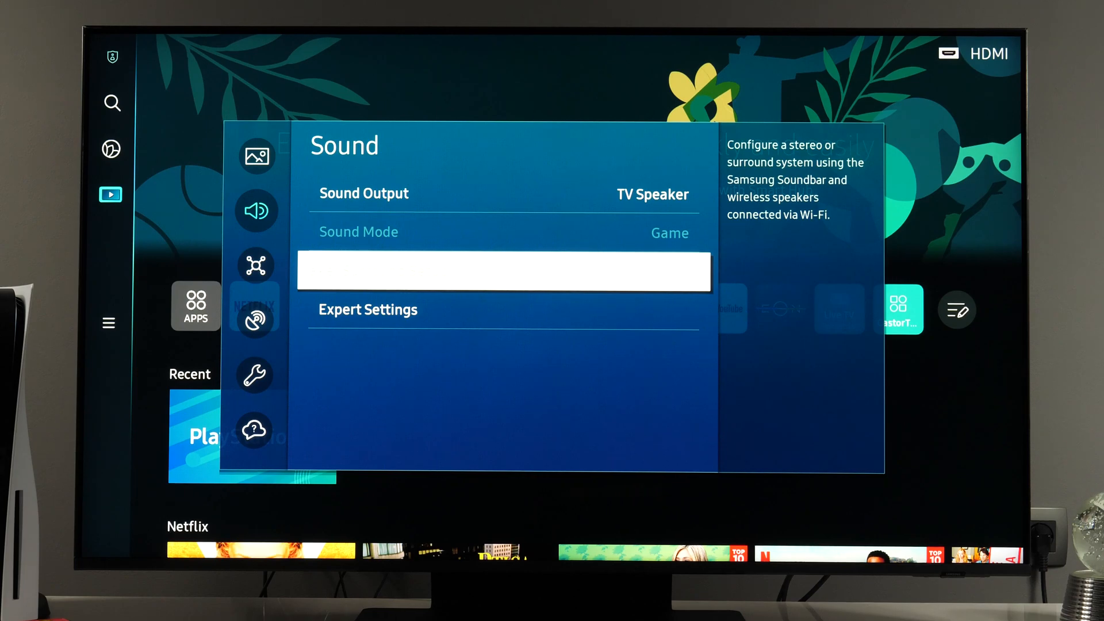
pyautogui.click(368, 309)
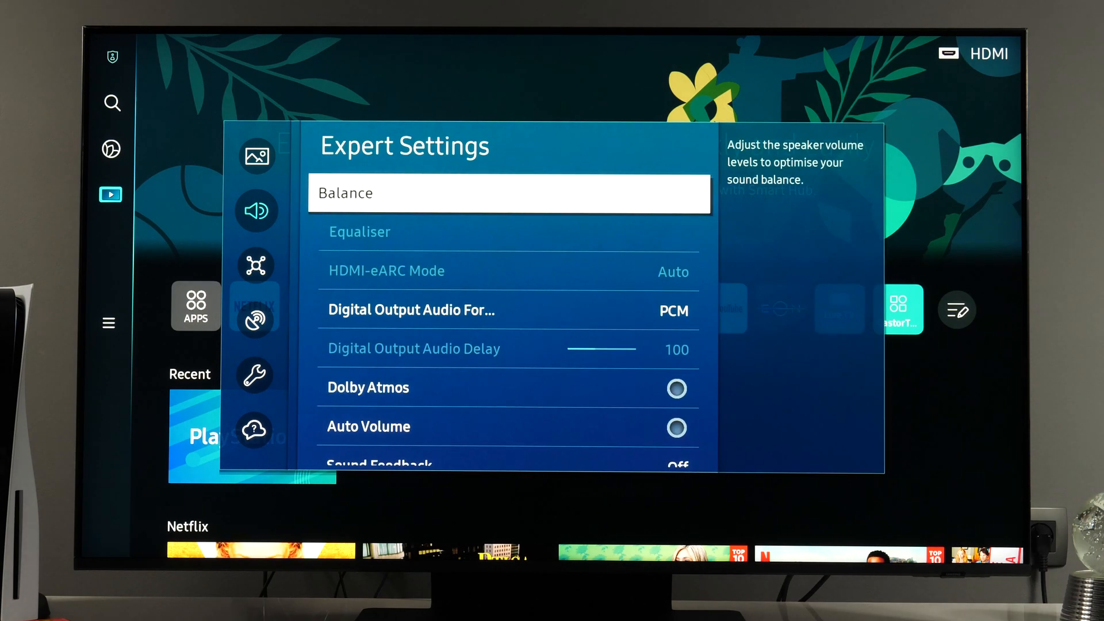
pyautogui.press('Down')
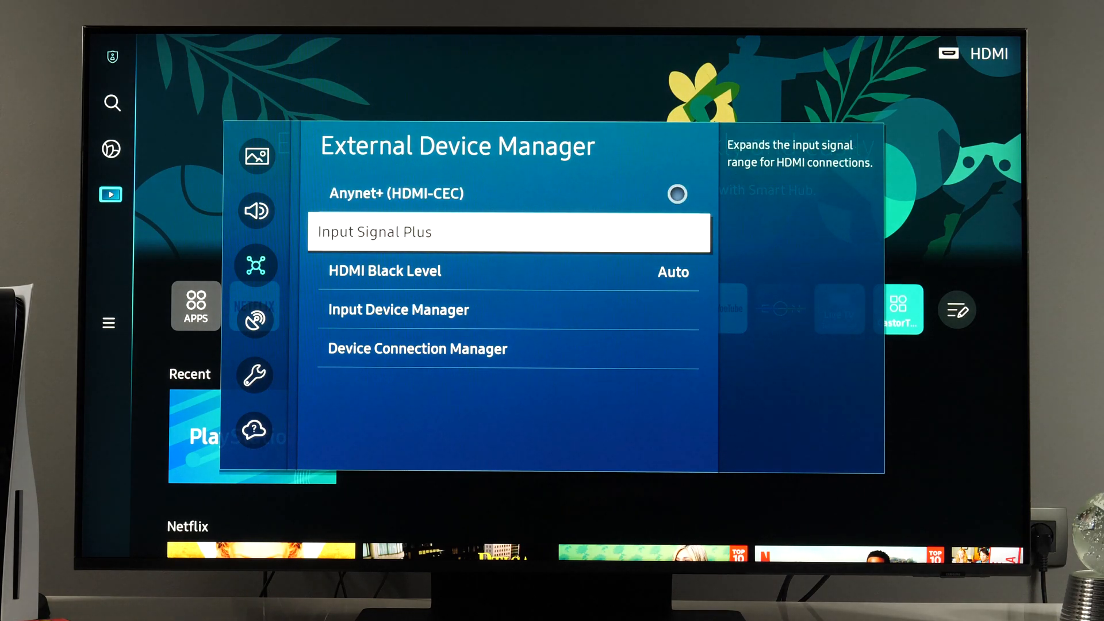
# View Device Connection Manager under External Device Manager, then return to Connection and continue toward General & Privacy
pyautogui.press('Down')
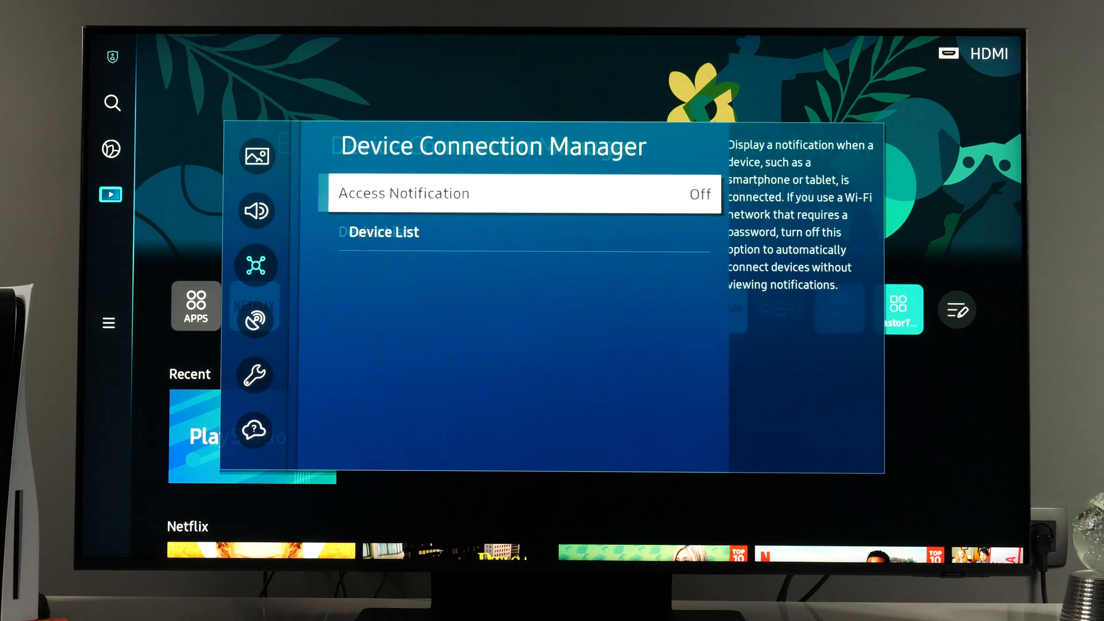
pyautogui.press('Down')
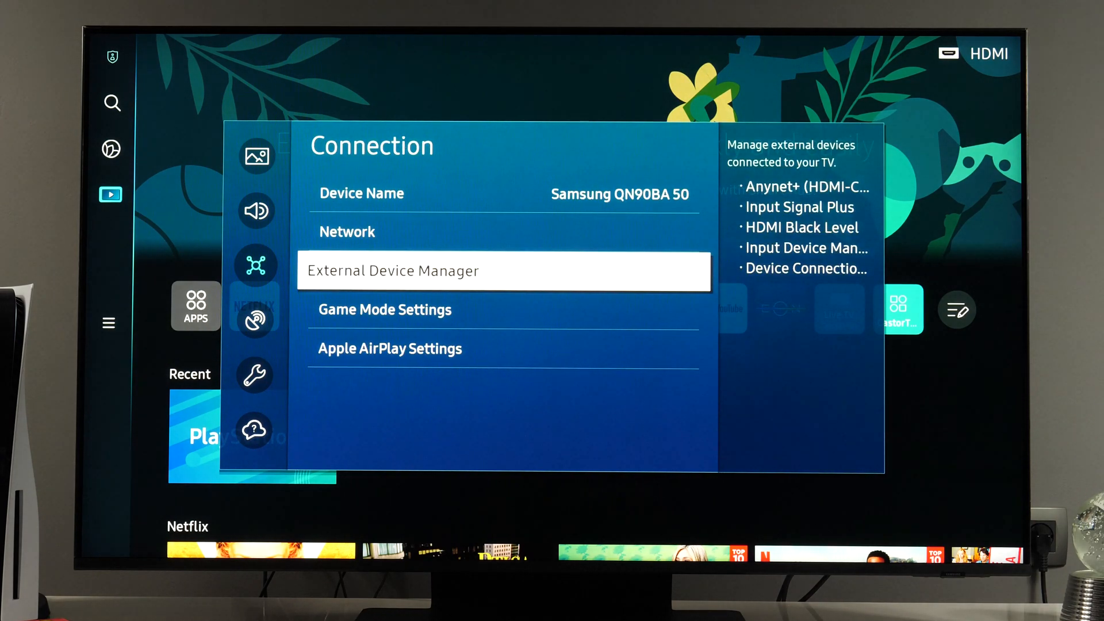
pyautogui.press('Down')
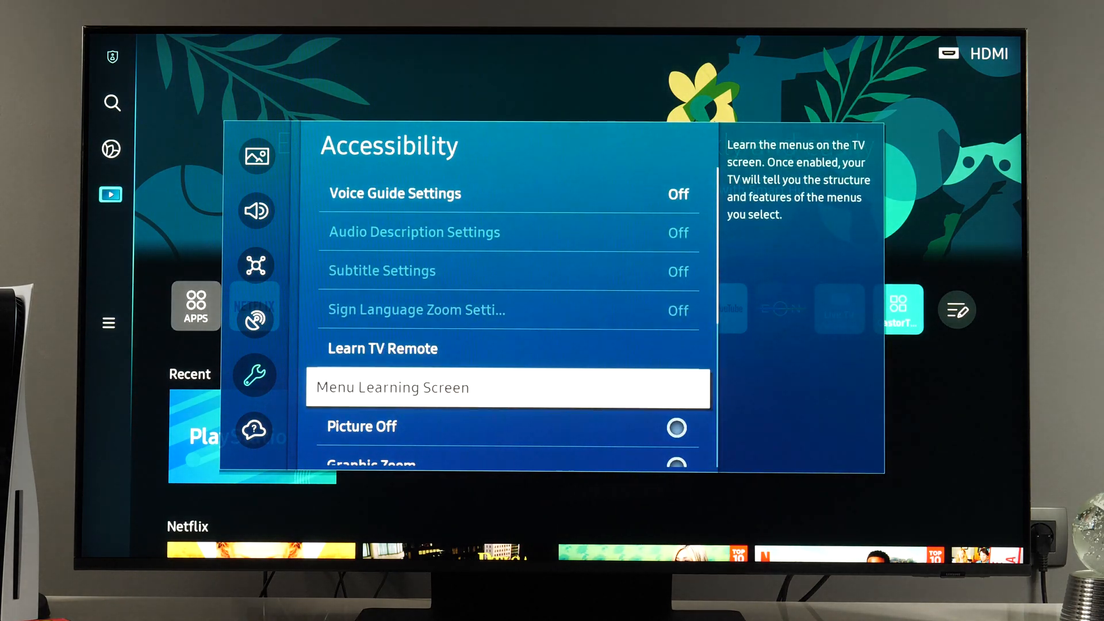
# Browse Accessibility under General & Privacy and return to the list at Voice
pyautogui.scroll(-3)
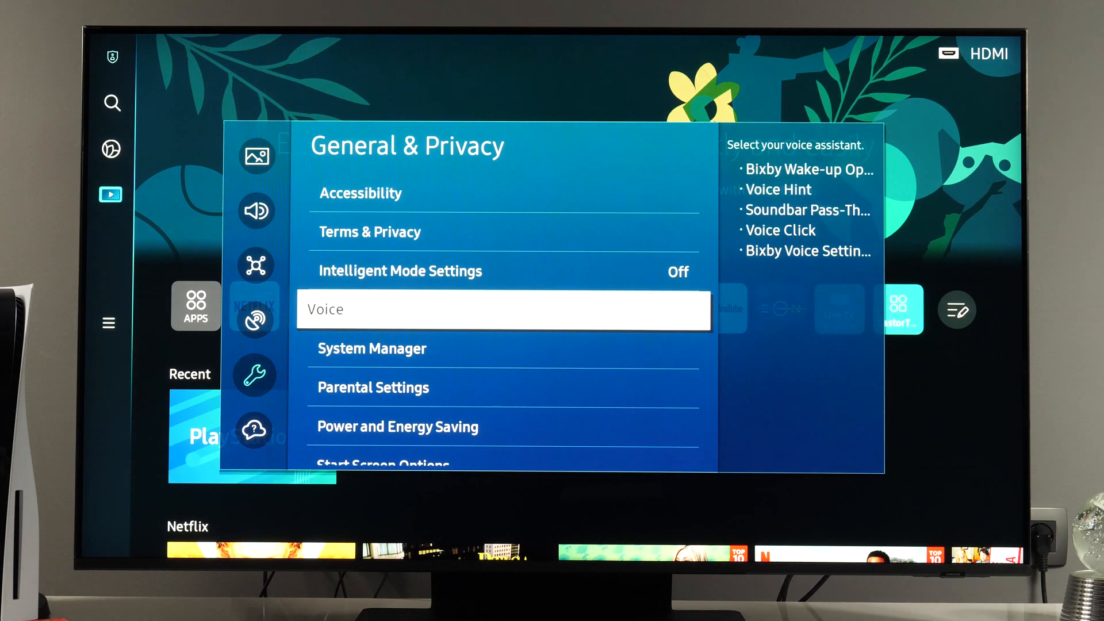
# View System Manager and Parental Settings, then show Solitaire XXL's delete/lock options in Apps settings
pyautogui.press('down')
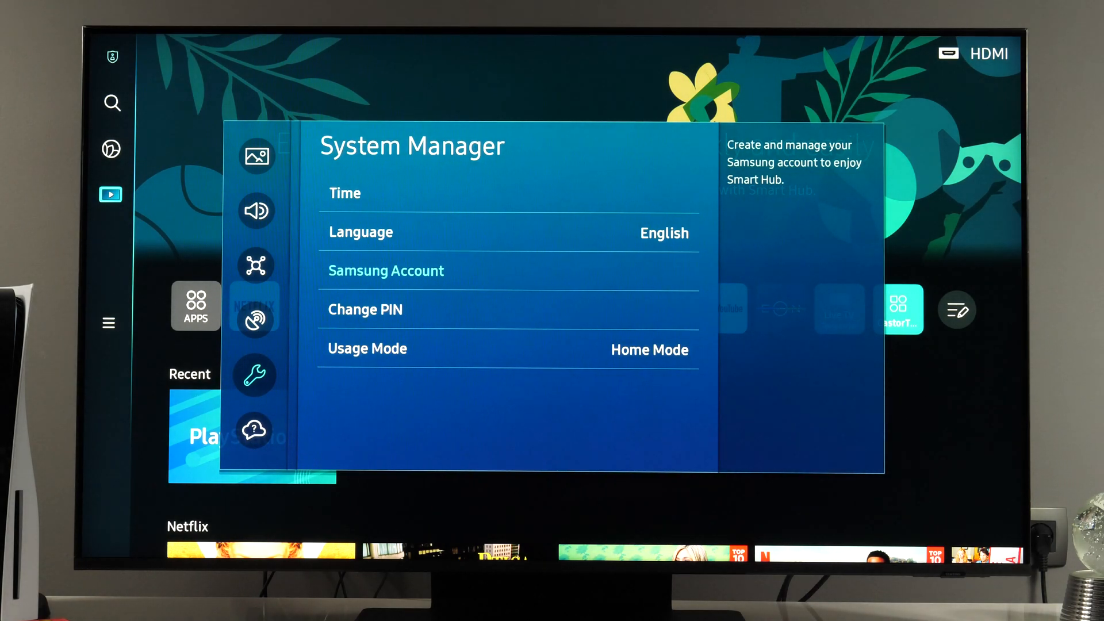
pyautogui.click(386, 270)
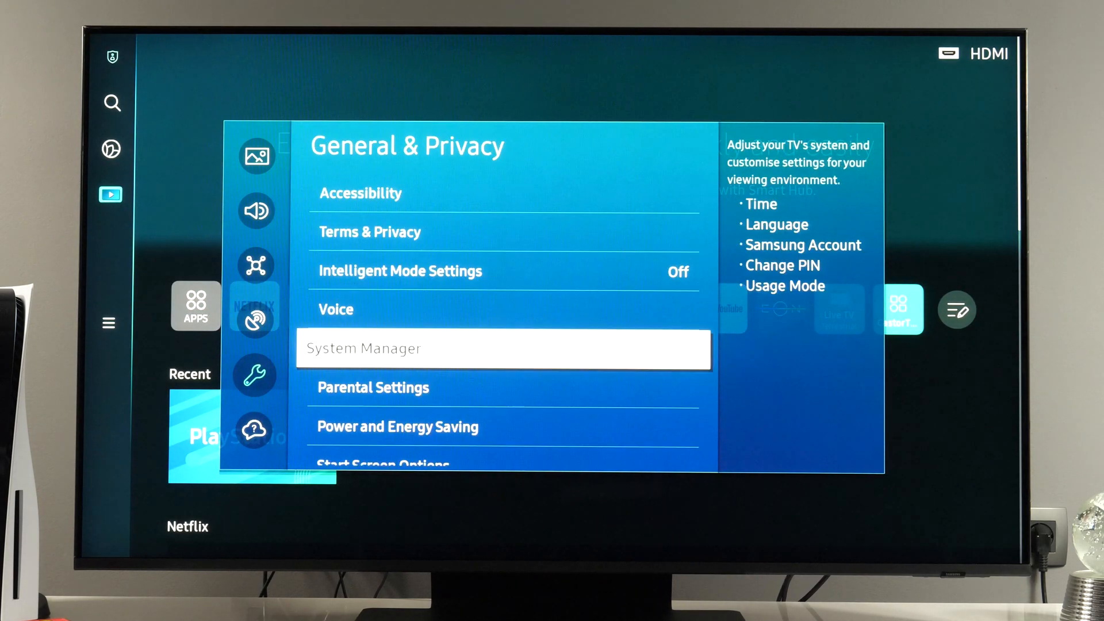
pyautogui.press('Down')
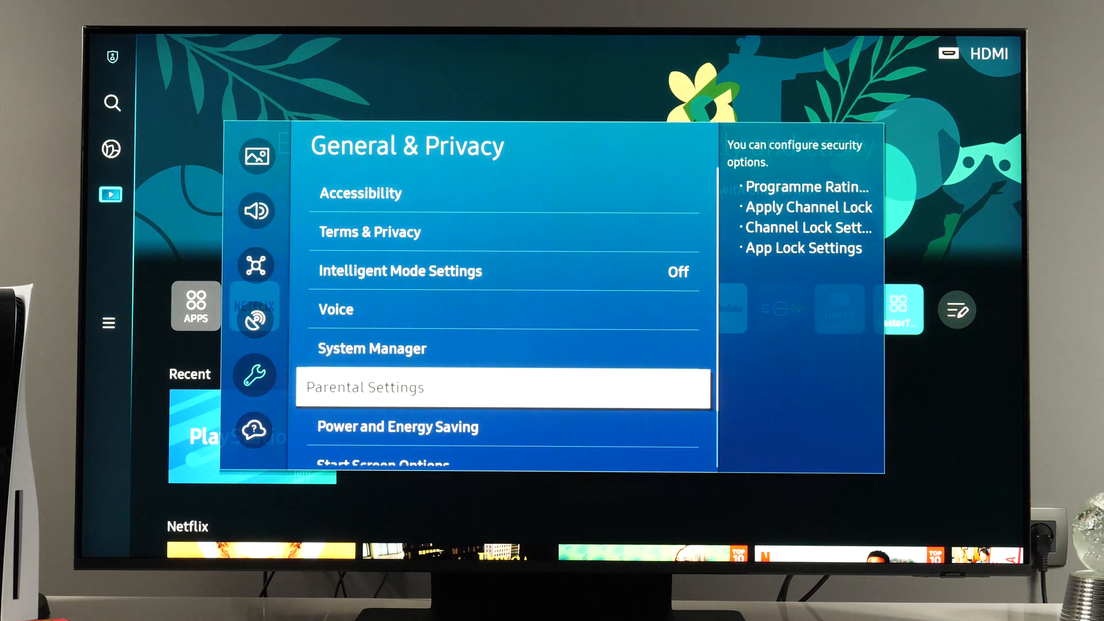
pyautogui.click(388, 386)
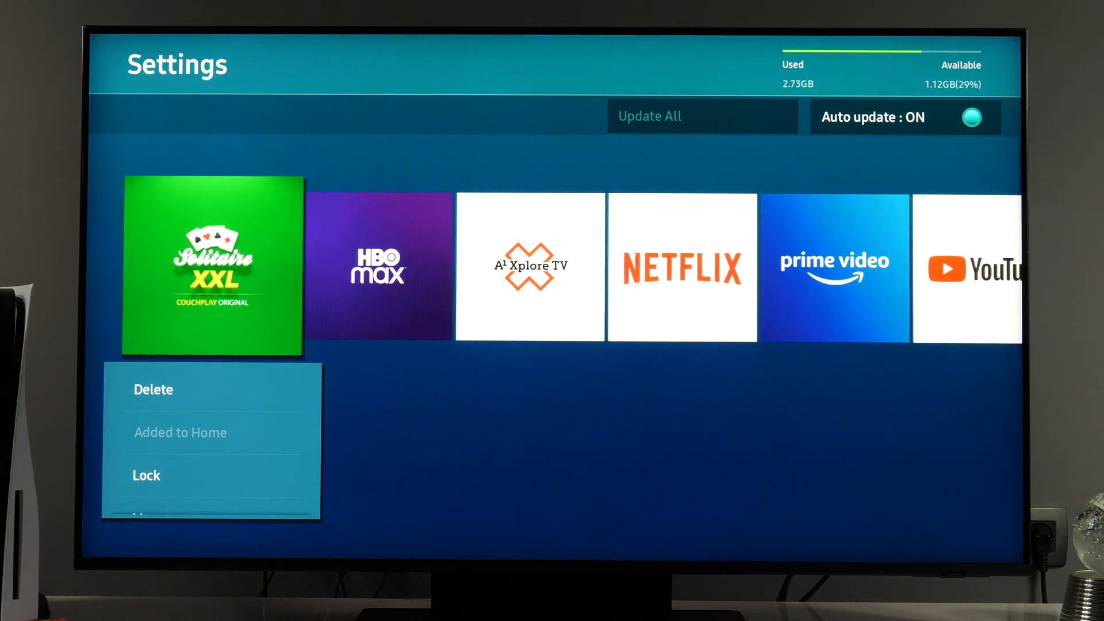
# Browse the installed apps to Internet, then return to General & Privacy scrolled down to Reset
pyautogui.hscroll(3)
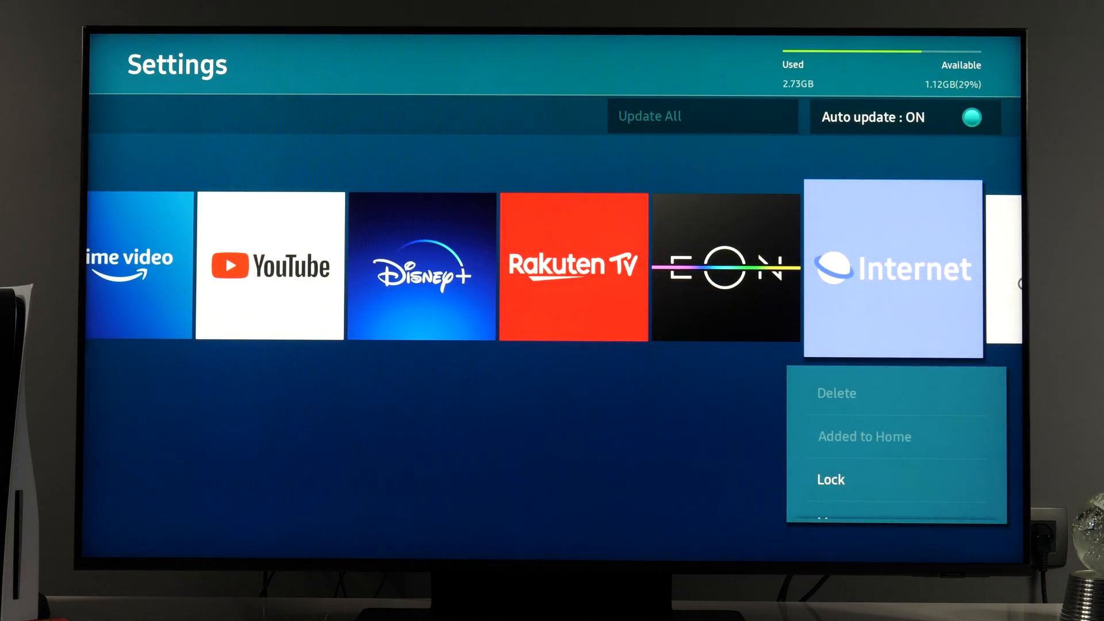
pyautogui.click(830, 479)
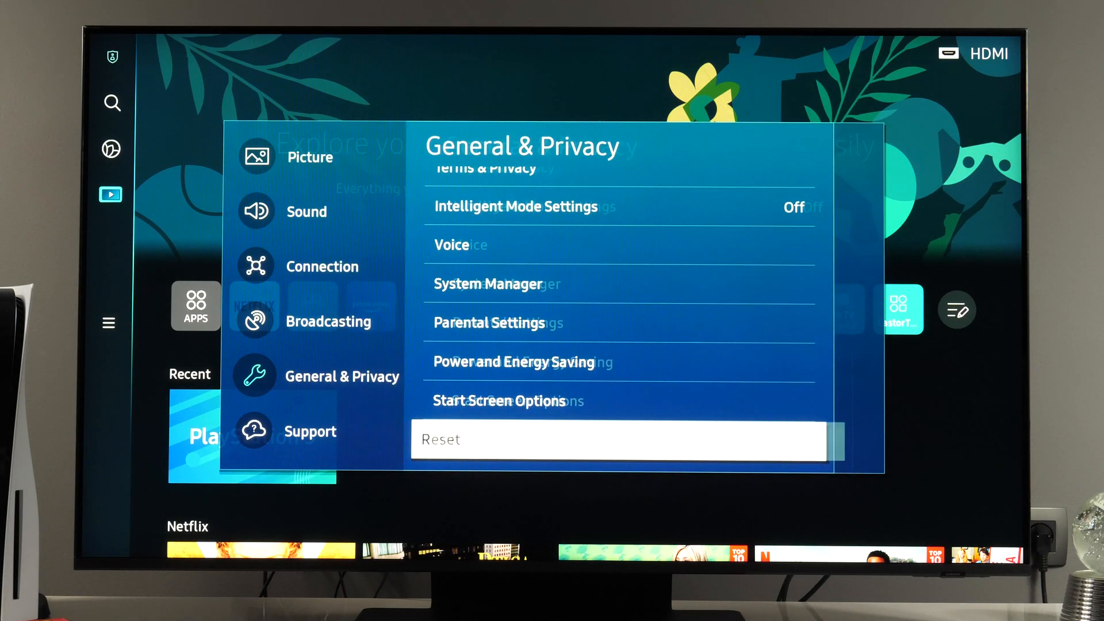
# In Support, pass Device Care and Remote Control Guide and view About This TV details
pyautogui.click(309, 430)
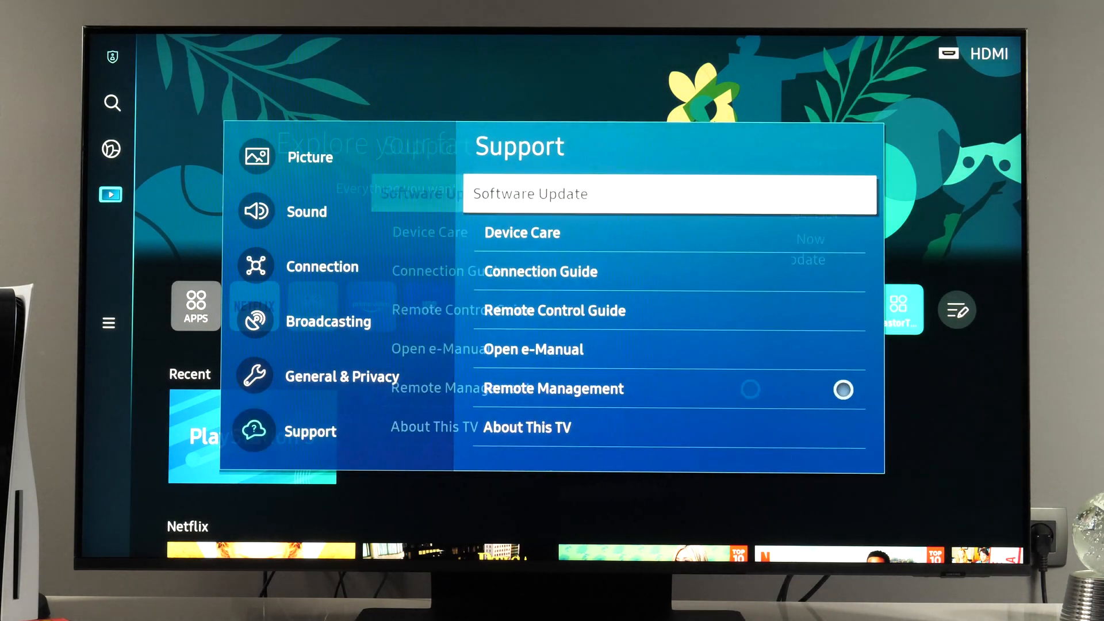
pyautogui.click(530, 194)
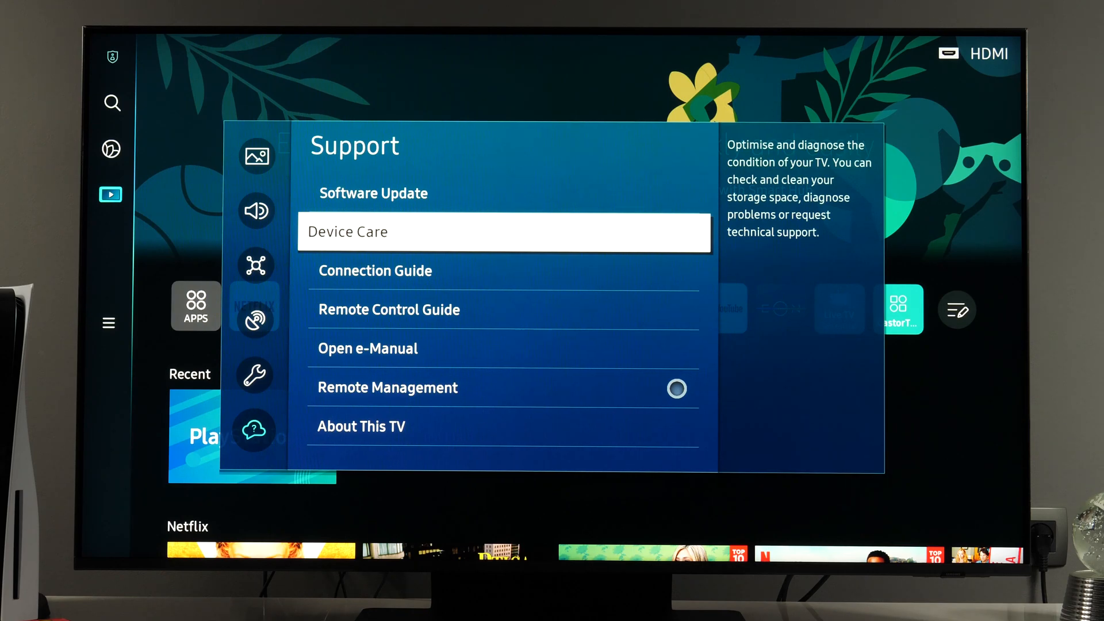
pyautogui.press('down')
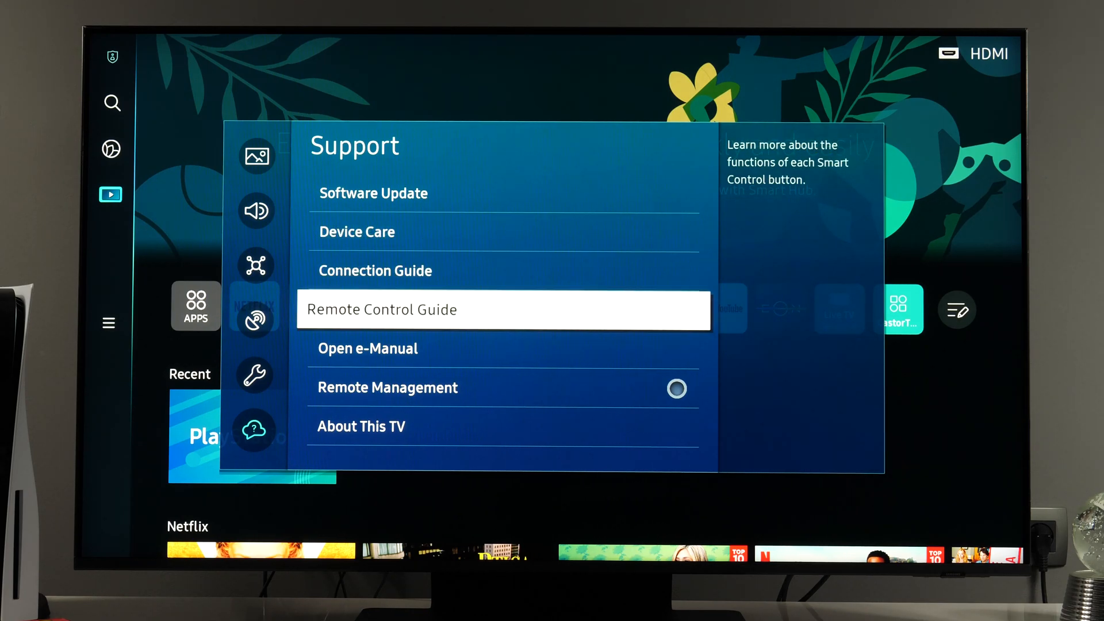
pyautogui.press('Down')
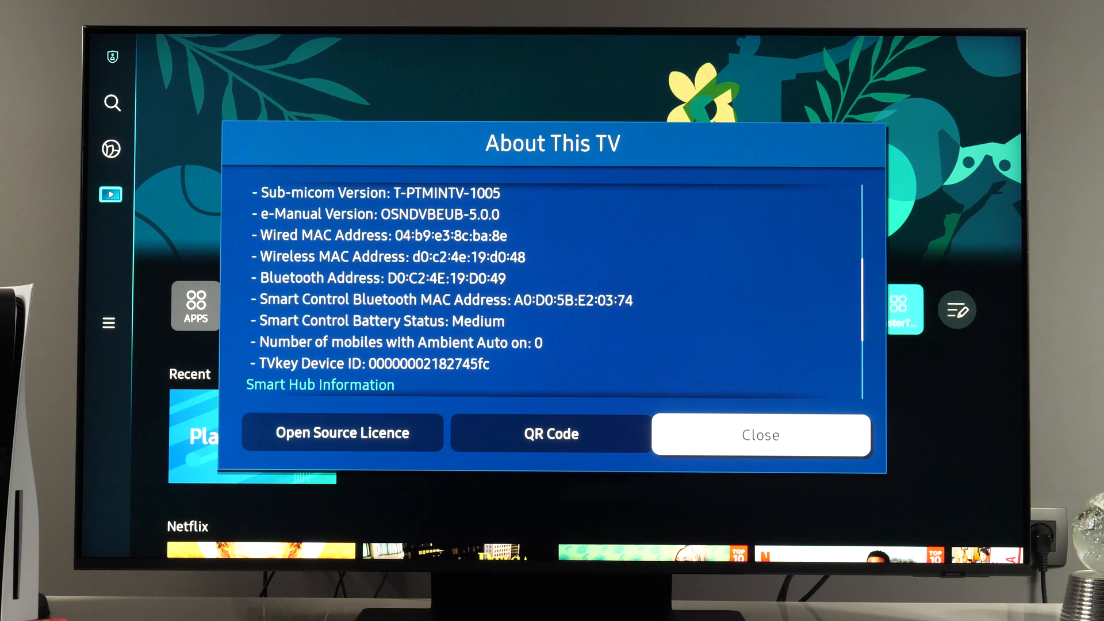
pyautogui.scroll(-3)
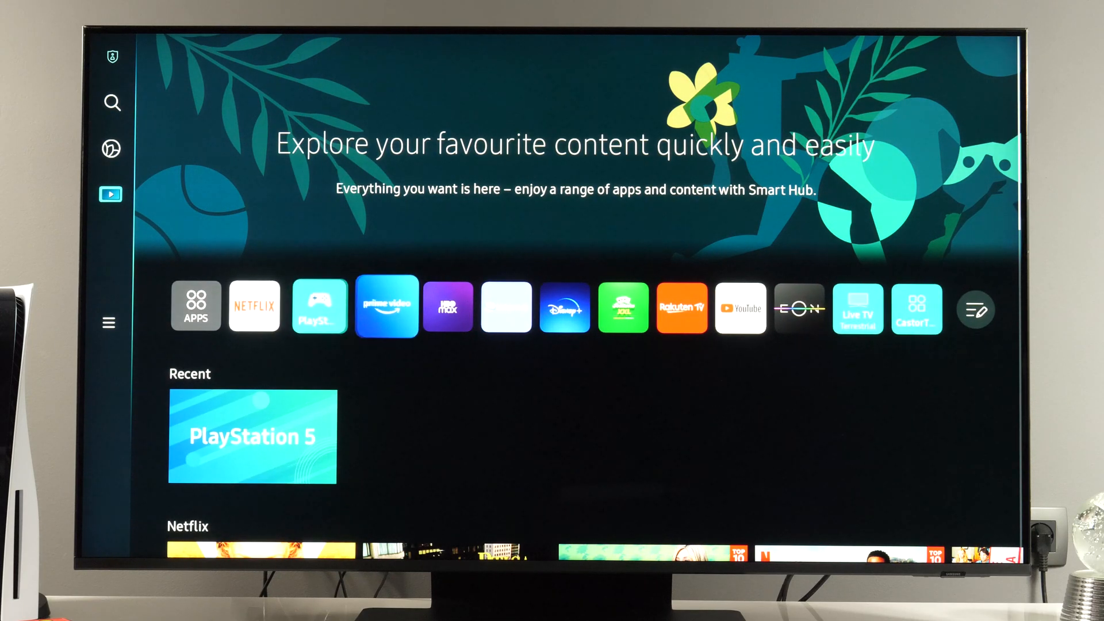
# Launch HBO Max from the home screen app row
pyautogui.click(447, 305)
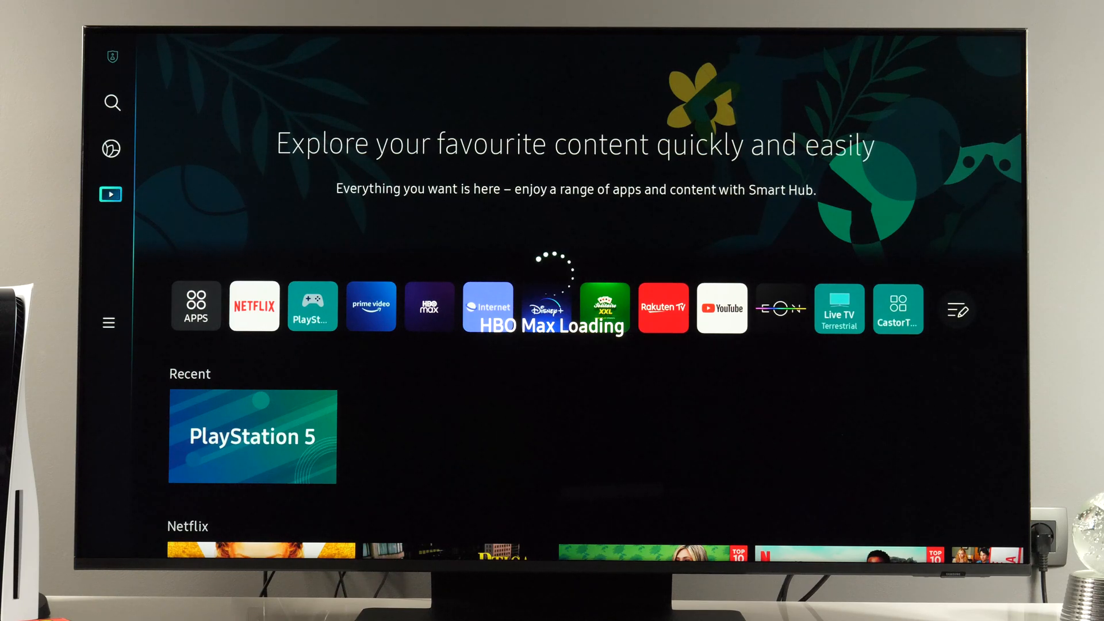
# Browse HBO Max's home page recommendation rows, then move on to the Internet browser
pyautogui.click(429, 306)
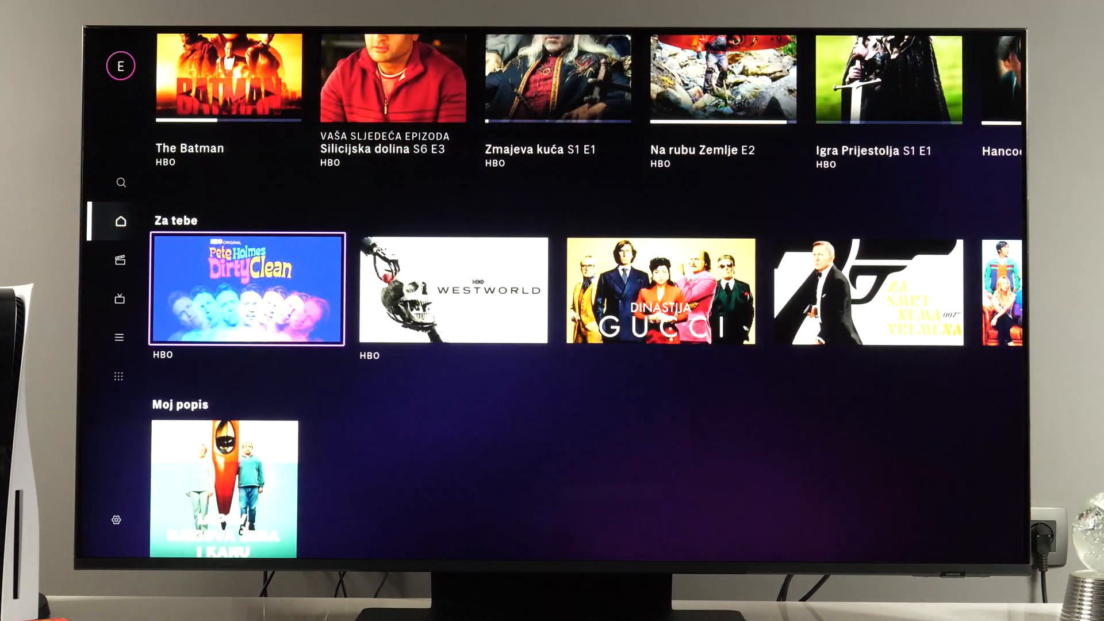
pyautogui.scroll(-3)
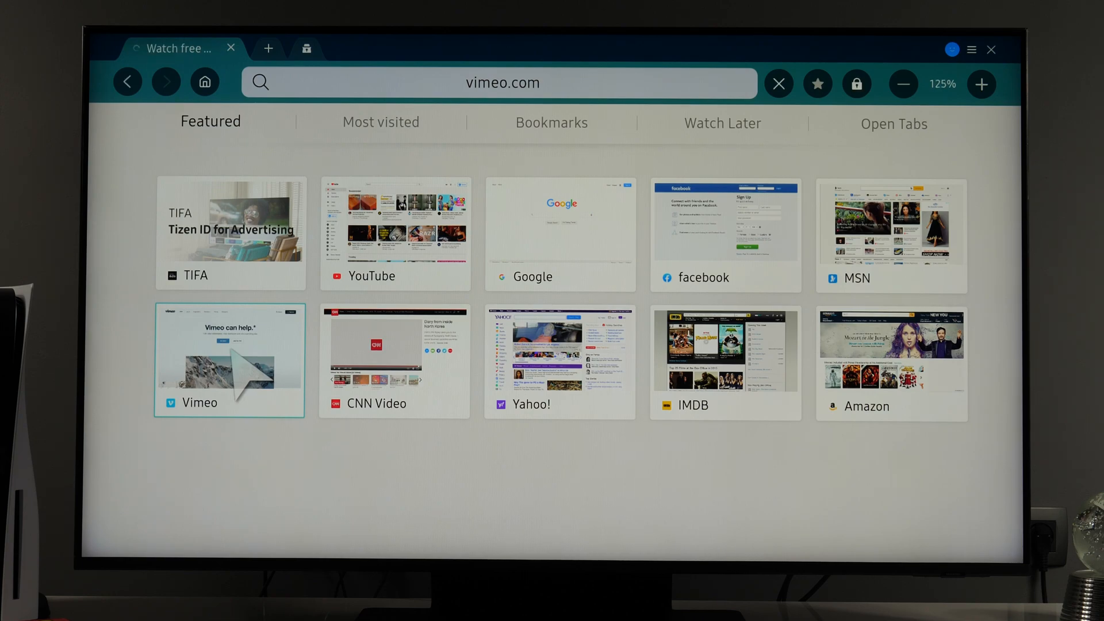
# Browse the Internet app's Featured tiles at vimeo.com and return to the home screen
pyautogui.click(237, 363)
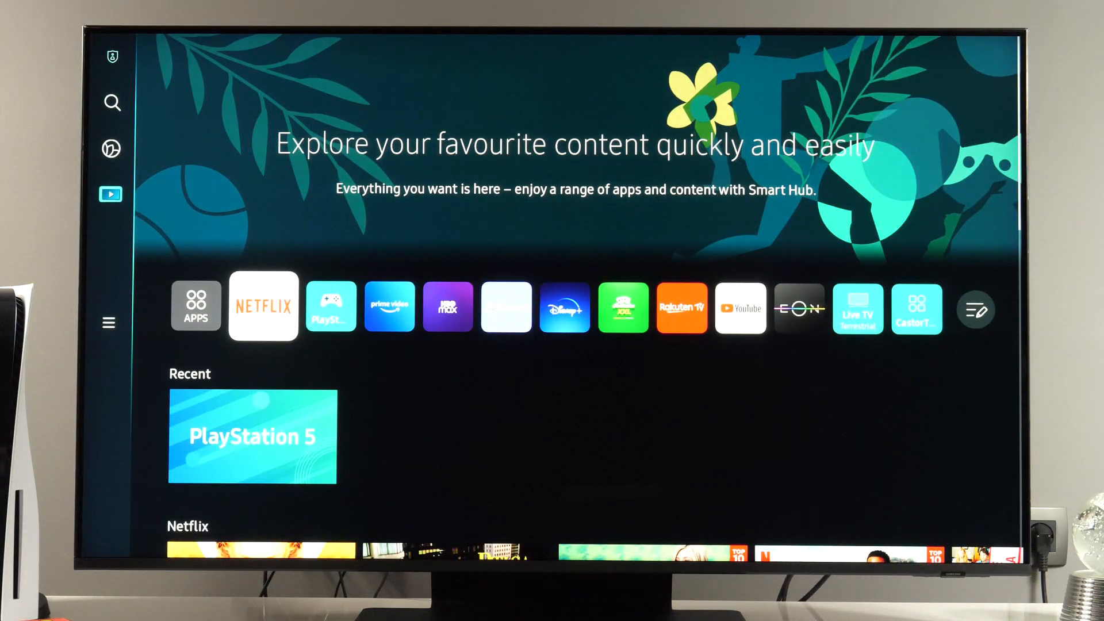
# Show Connected Devices from the home navigation menu, listing Sources including CastorTroy
pyautogui.click(262, 306)
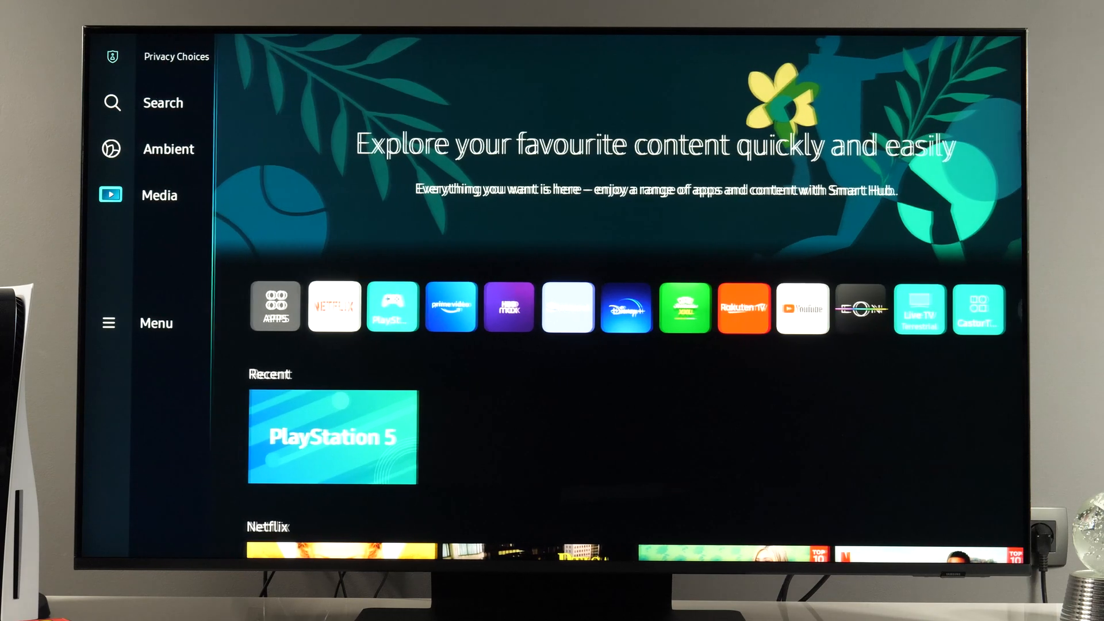
pyautogui.click(156, 322)
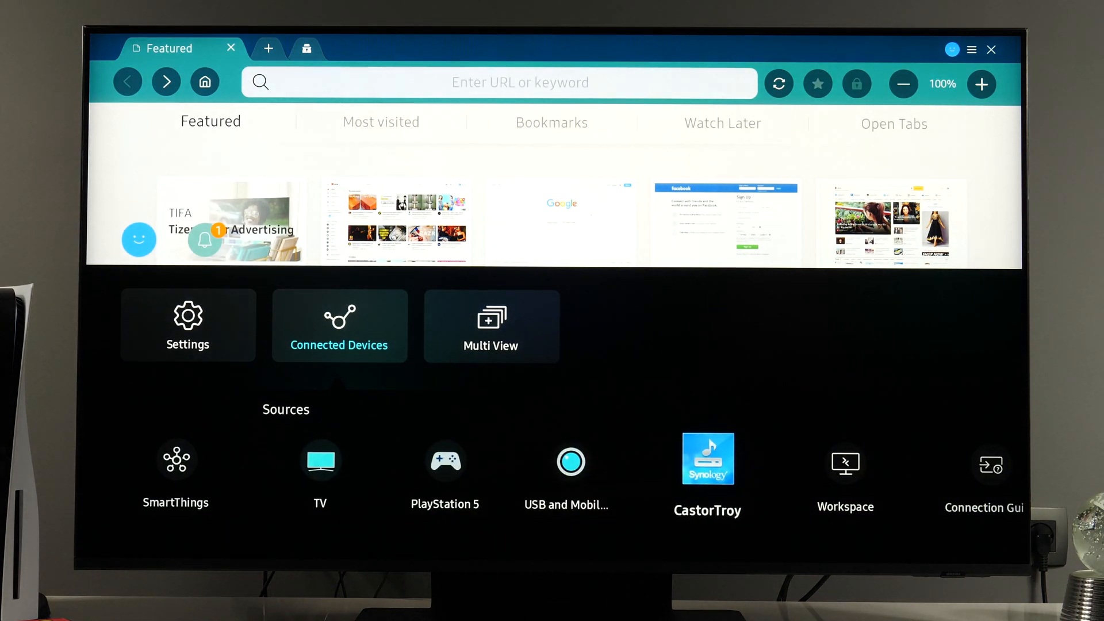
# Browse the CastorTroy server into Video › Tests › #2160p › HDR › HDR10
pyautogui.click(708, 460)
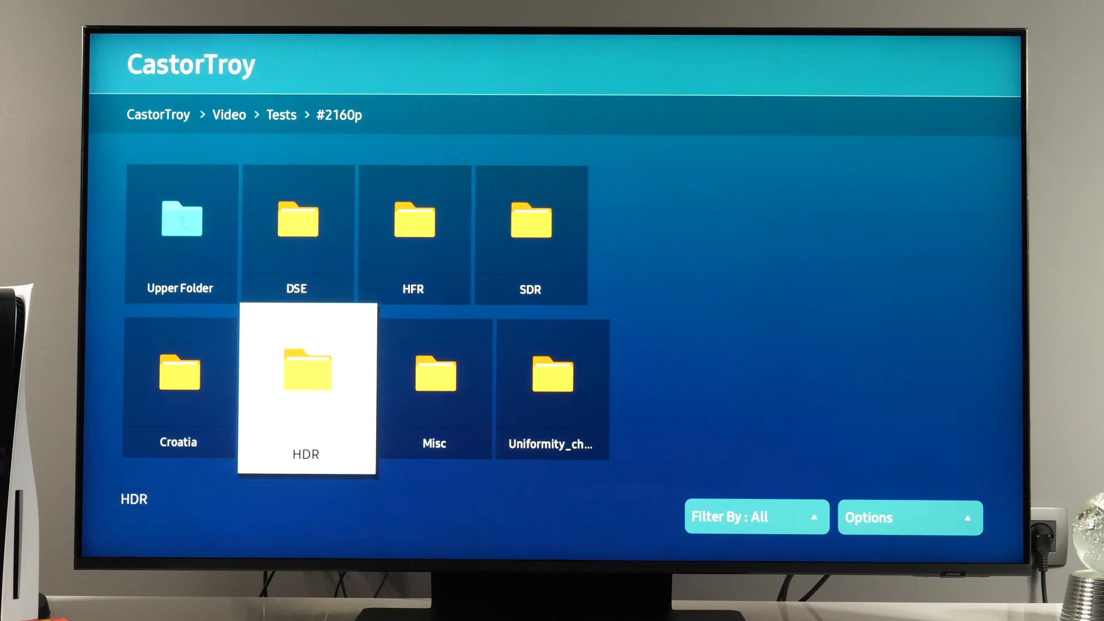
pyautogui.click(307, 379)
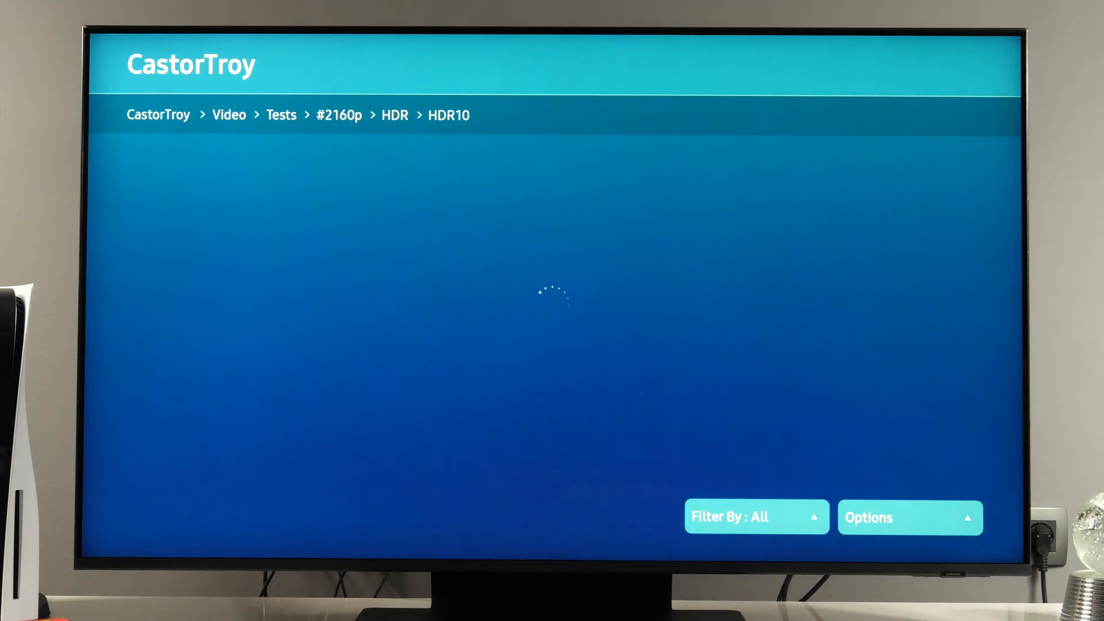